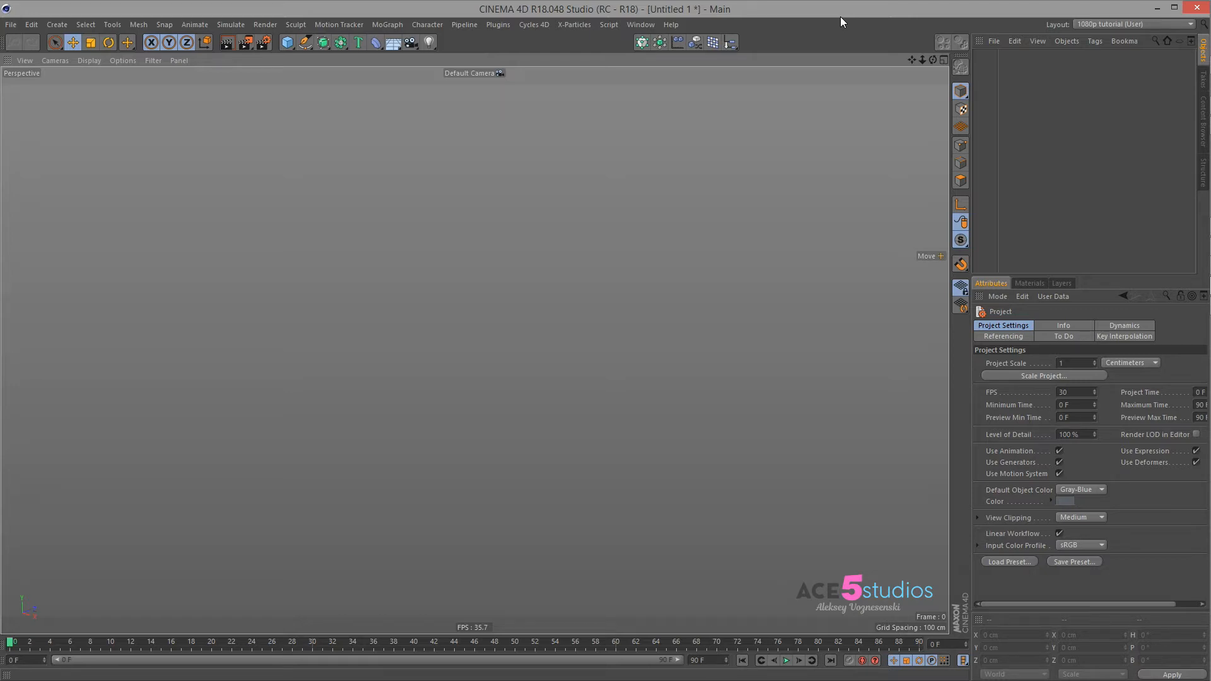
mouse_move(689, 160)
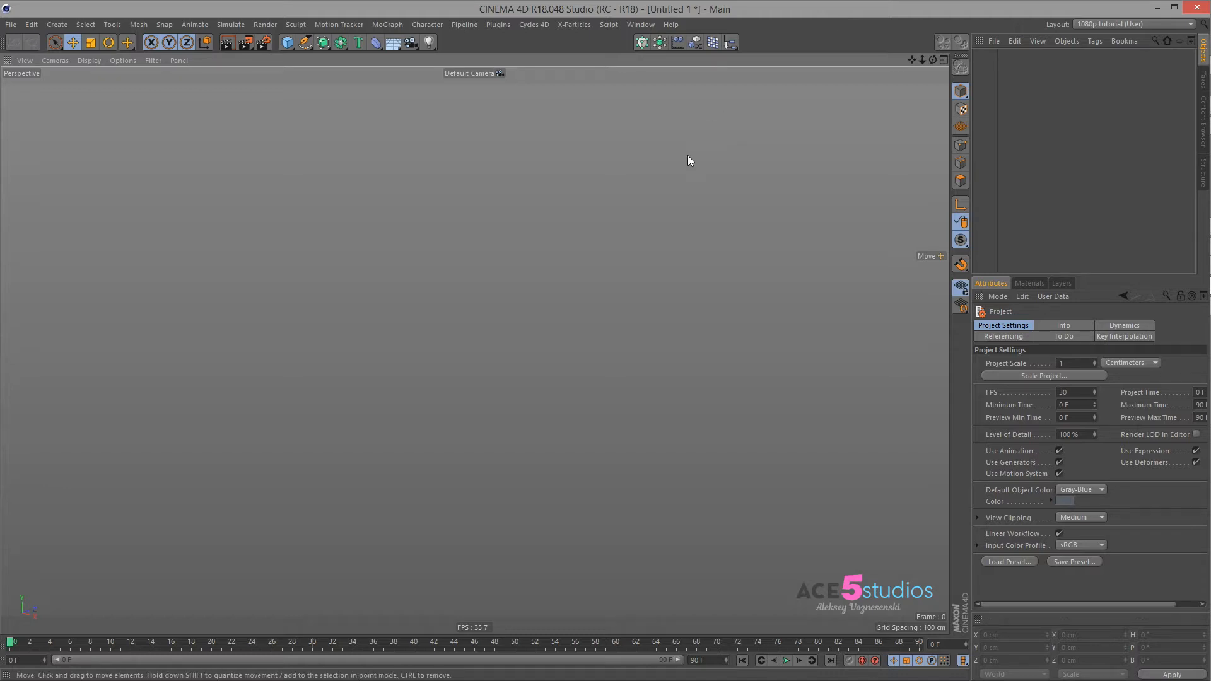
mouse_move(748, 291)
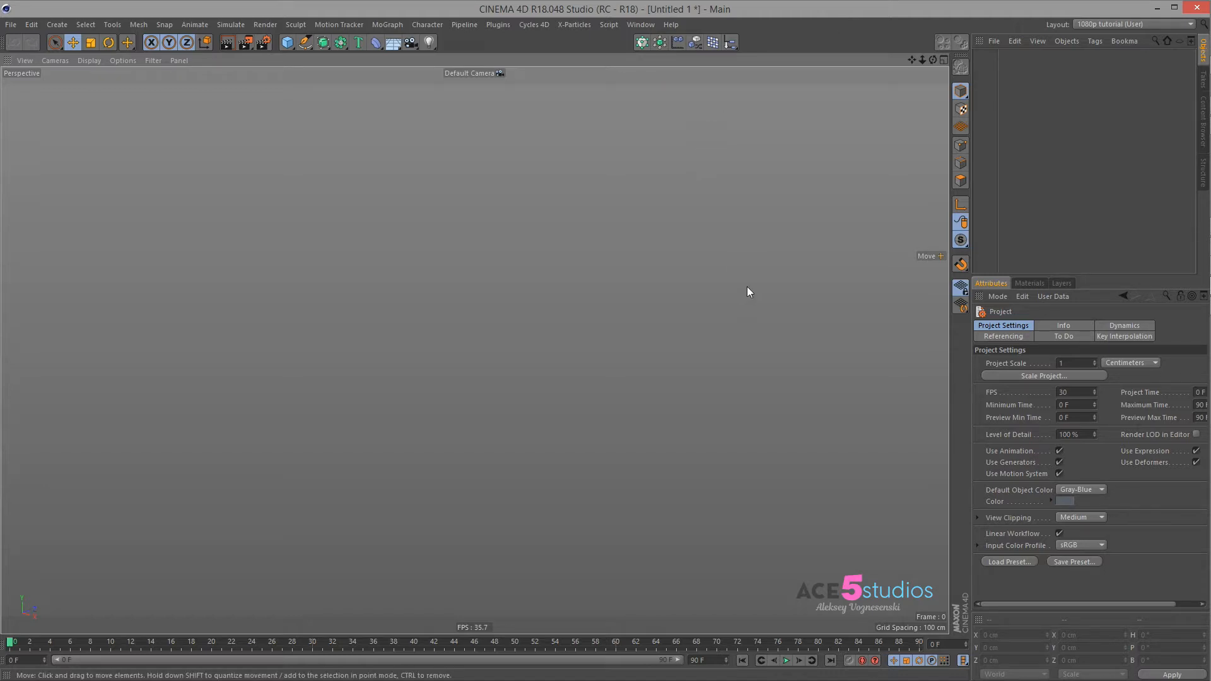
mouse_move(474, 280)
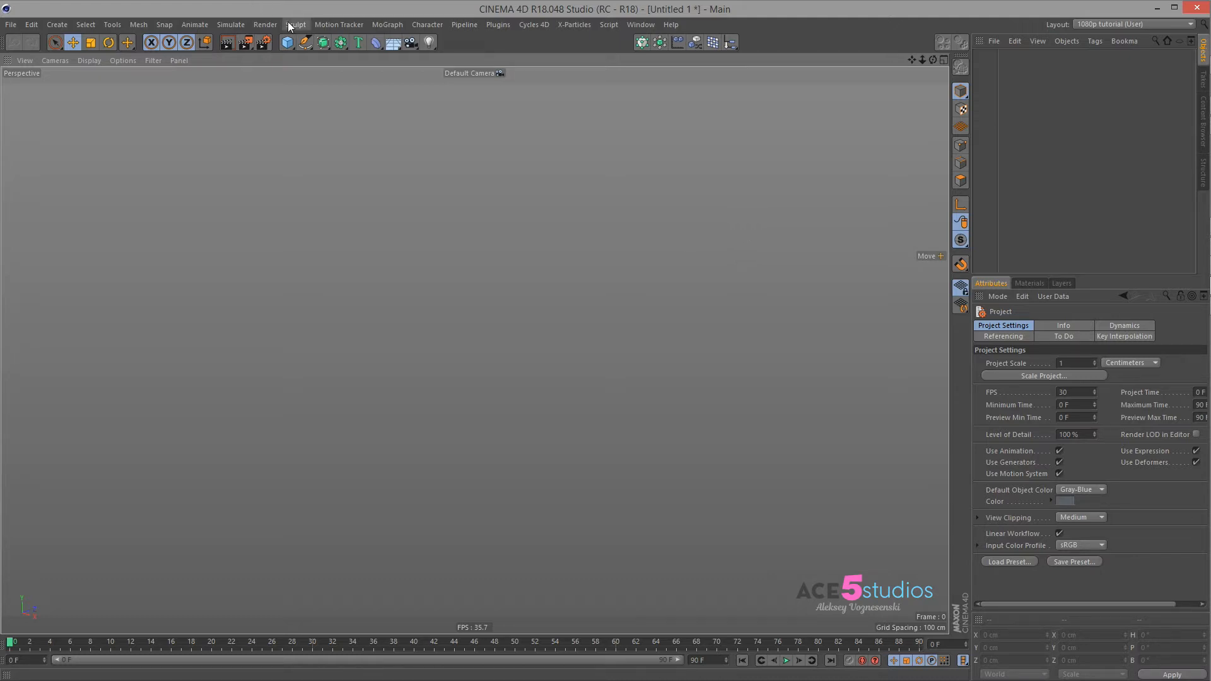
mouse_move(265, 24)
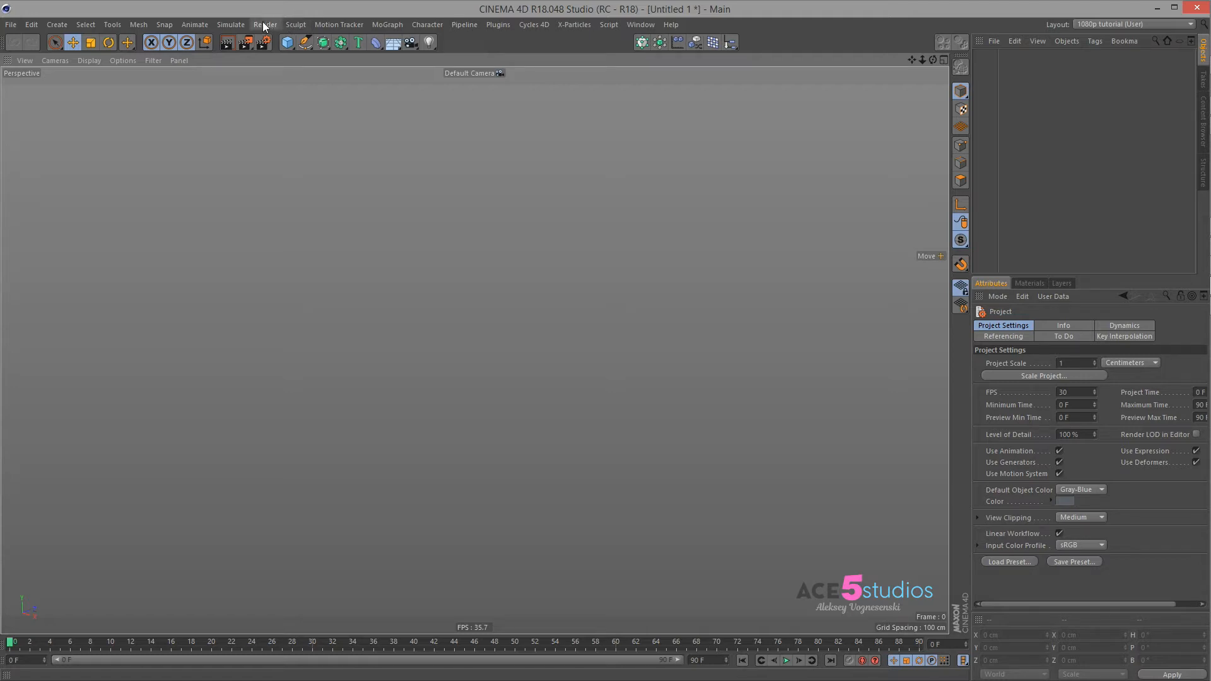
mouse_move(230, 24)
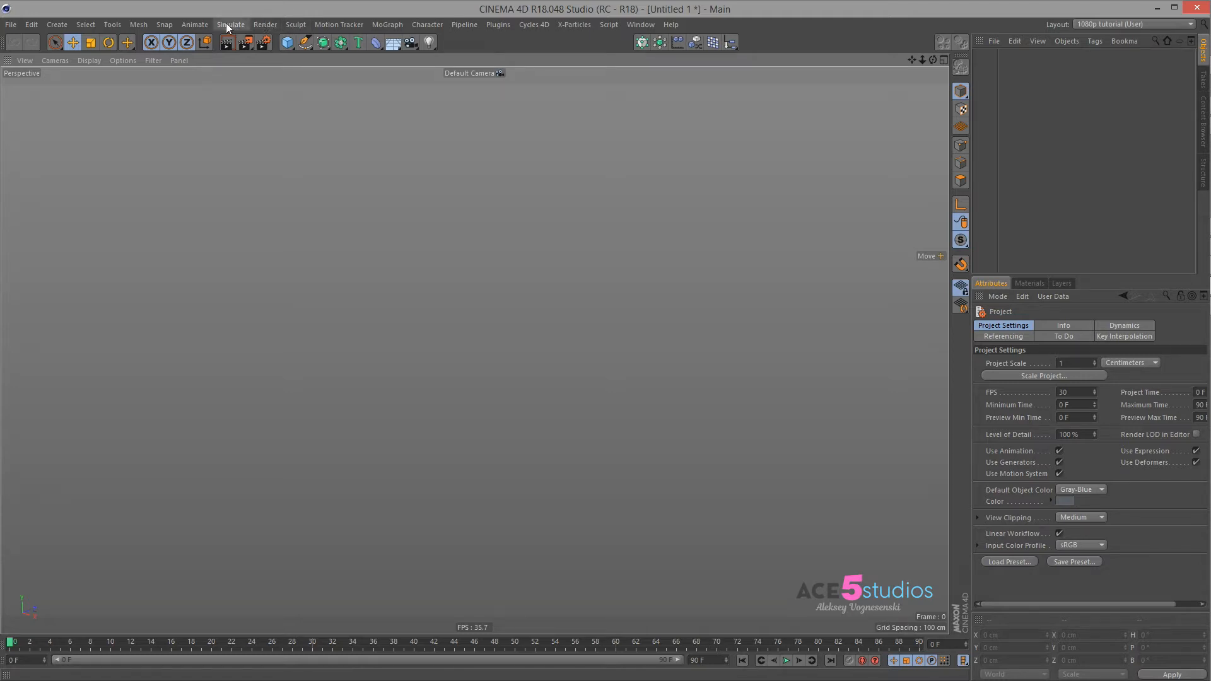
Step: Add a particle Emitter from Simulate > Particles and tilt it 90° so particles shoot upward
left_click(230, 24)
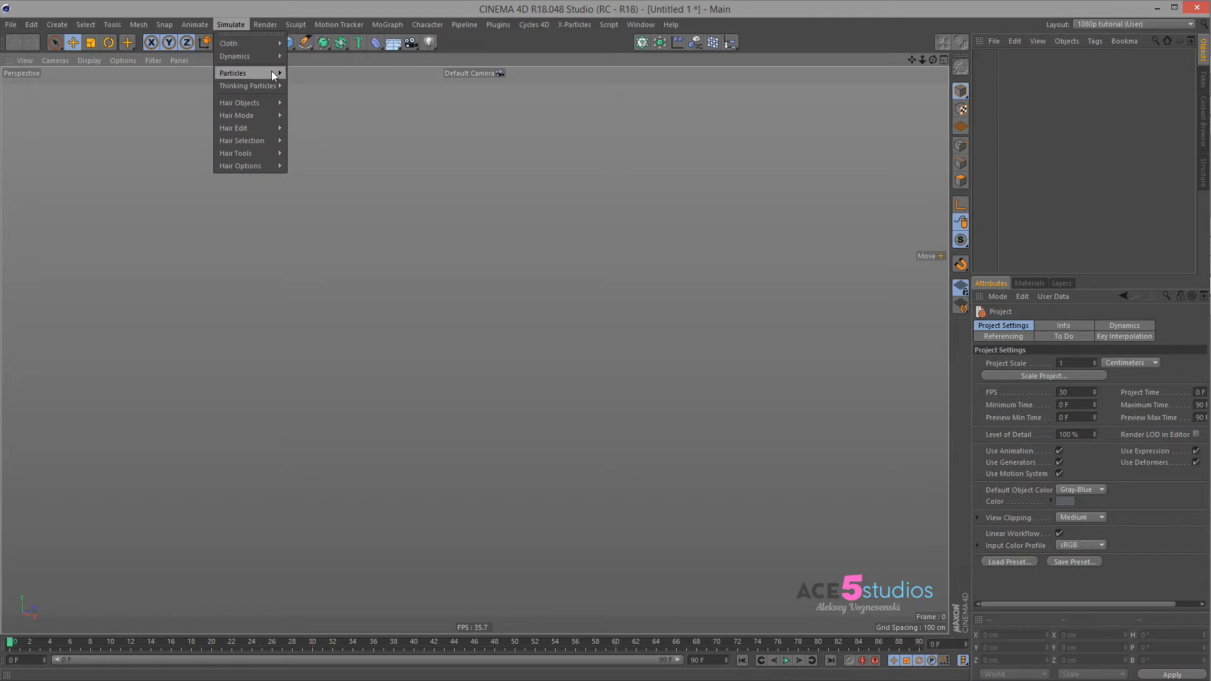
left_click(232, 73)
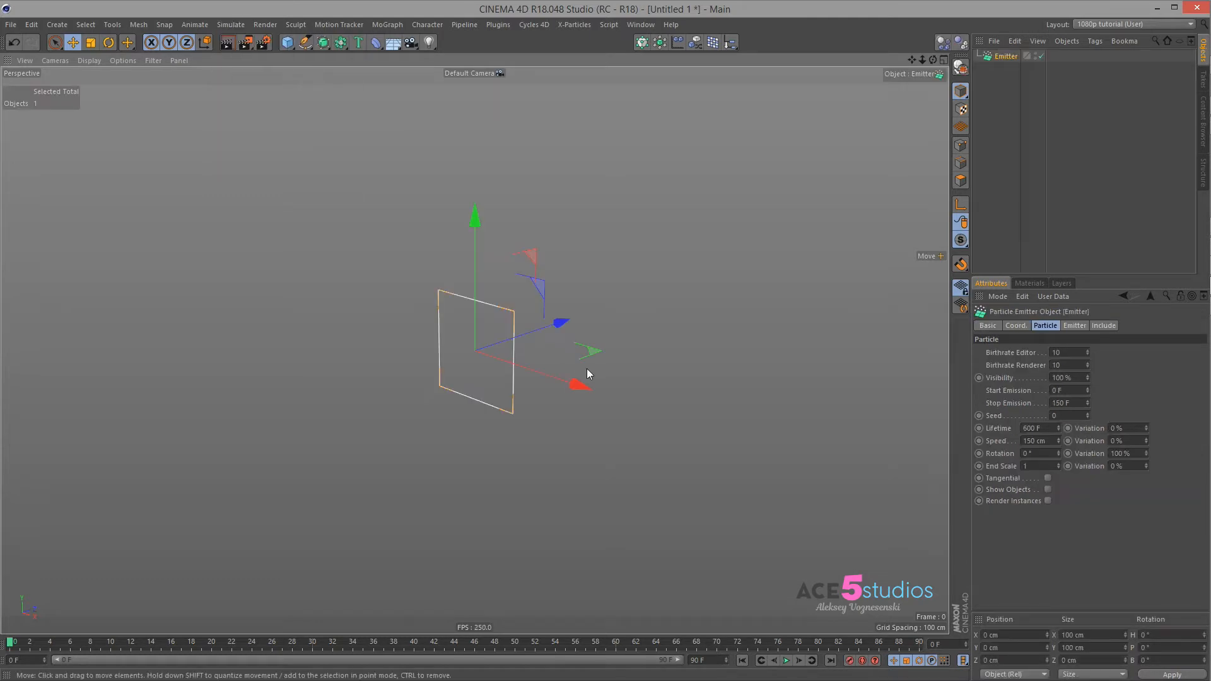
left_click(108, 42)
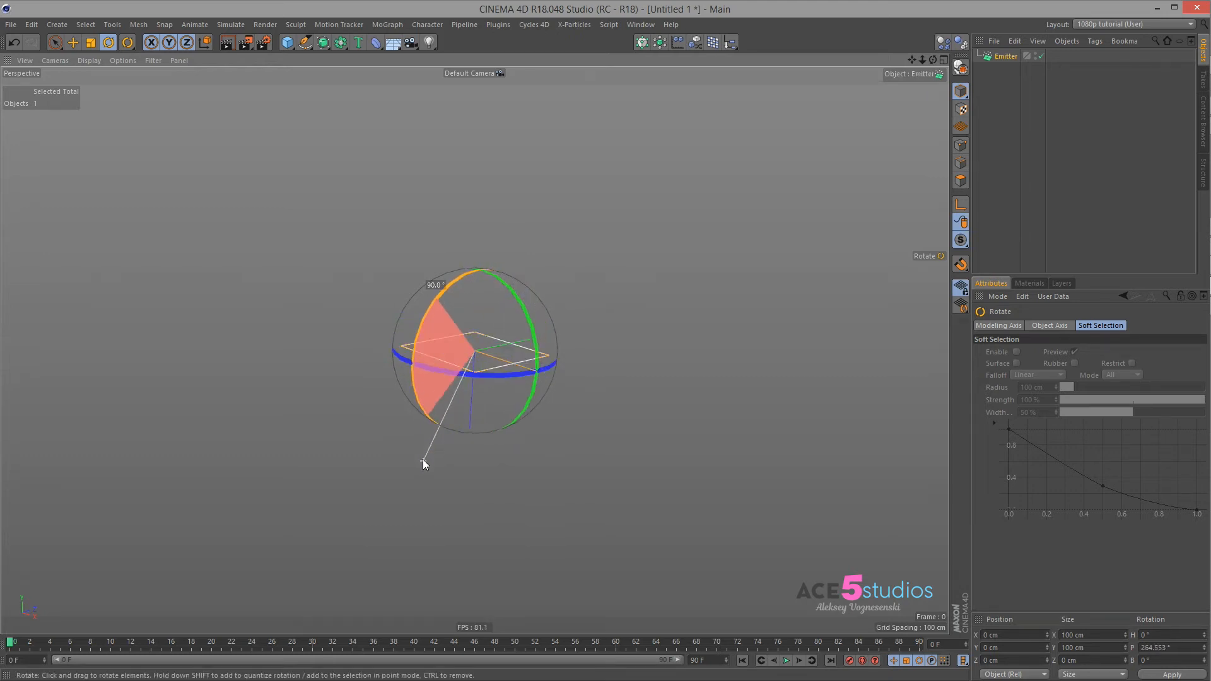
Step: Play and rewind the timeline to watch the particles emit upward
left_click(786, 660)
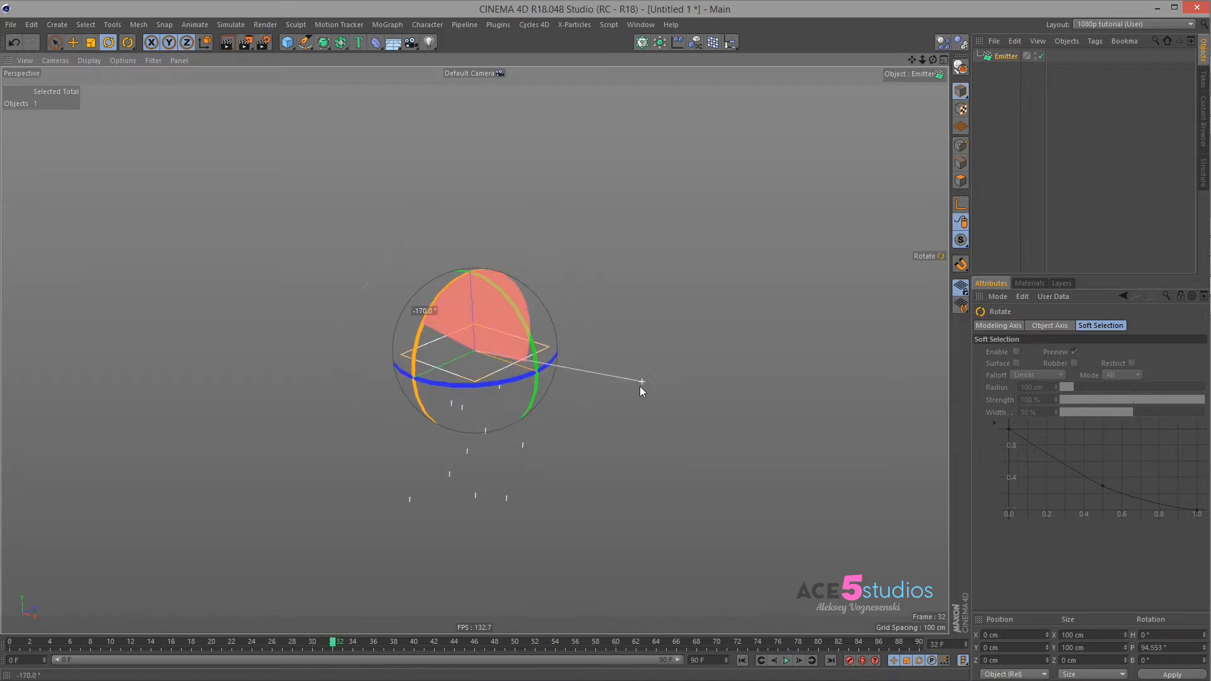
left_click(785, 659)
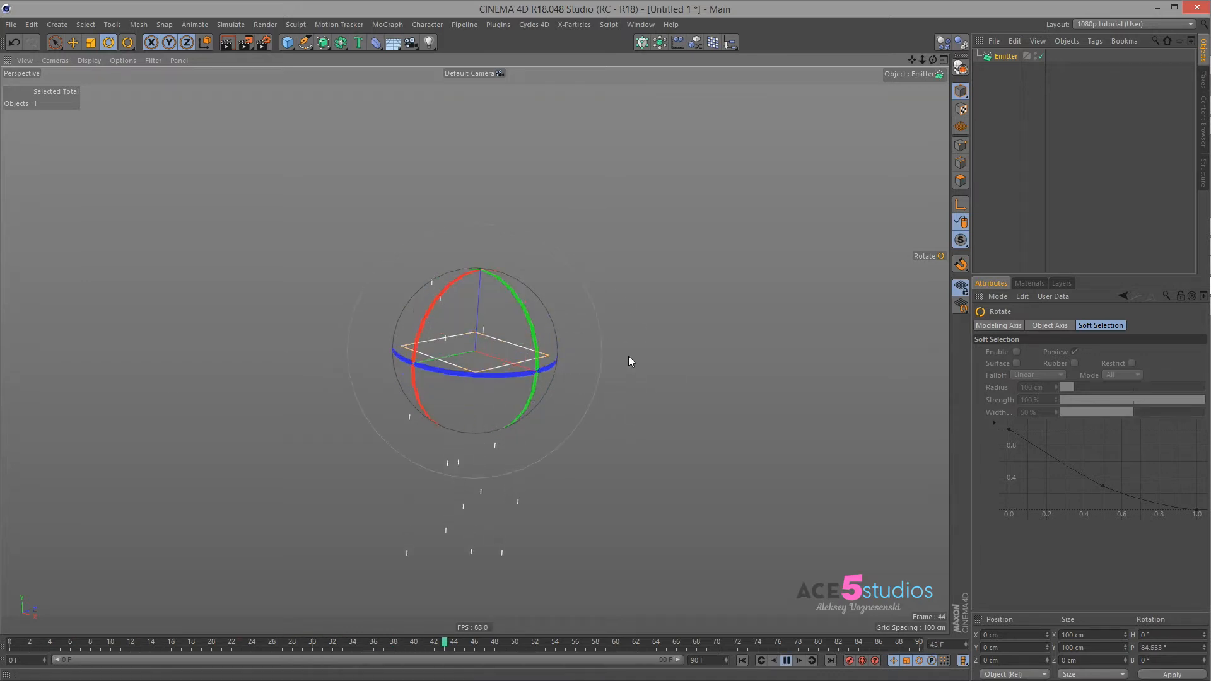
left_click(740, 659)
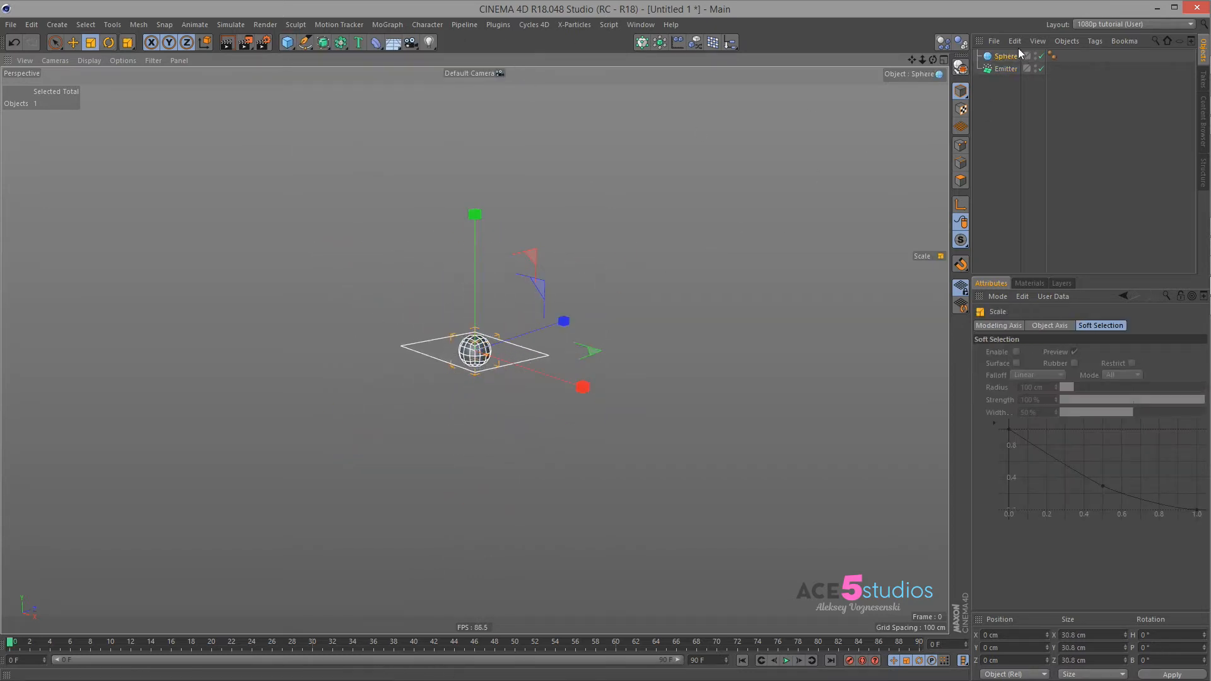
Step: Parent the Sphere under the Emitter, enable Show Objects, and play to see sphere particles
left_click(1005, 56)
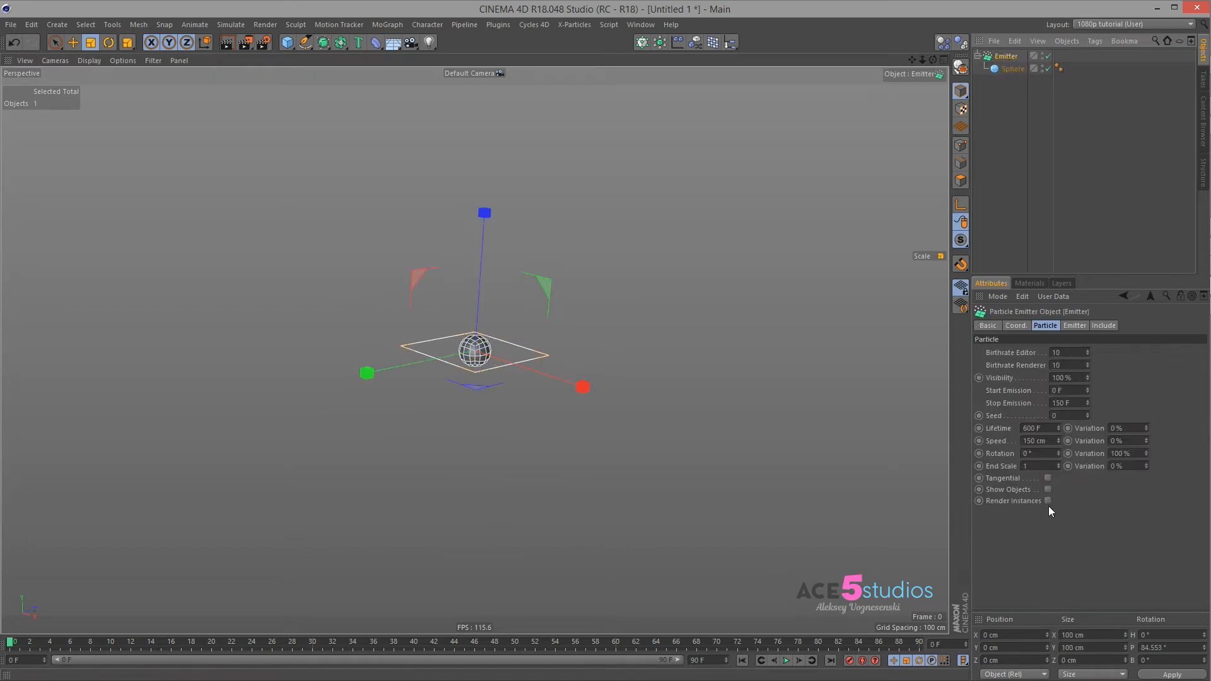
left_click(1048, 489)
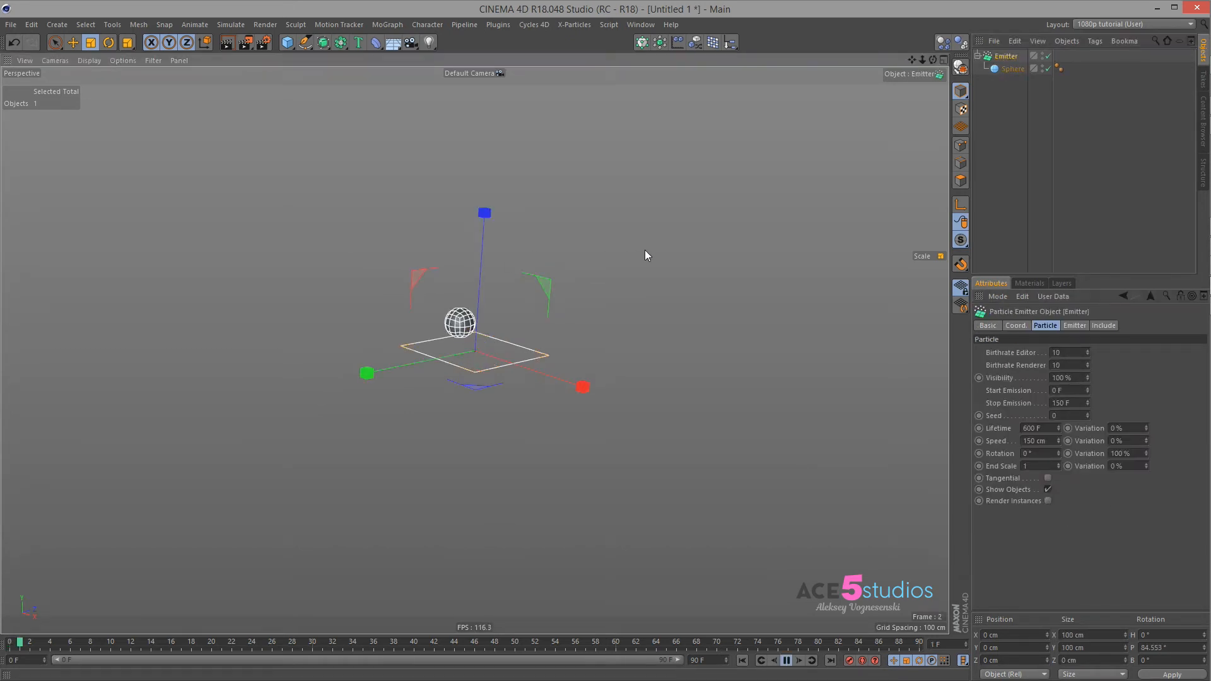
left_click(788, 660)
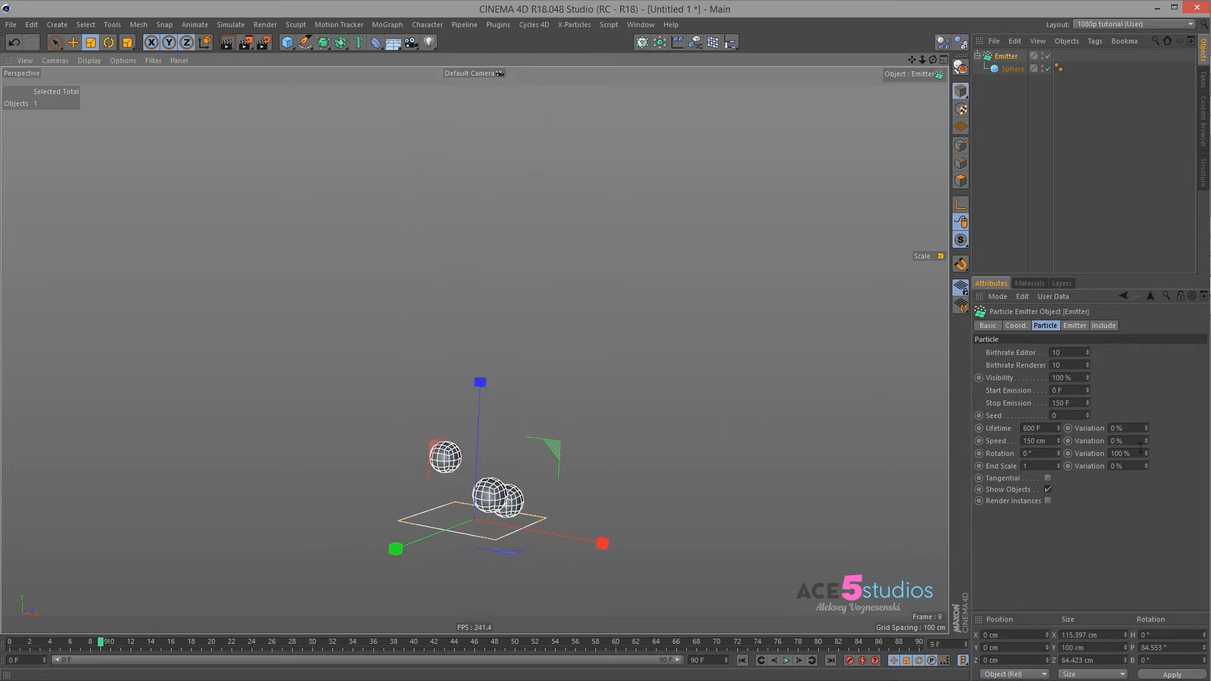
mouse_move(1097, 274)
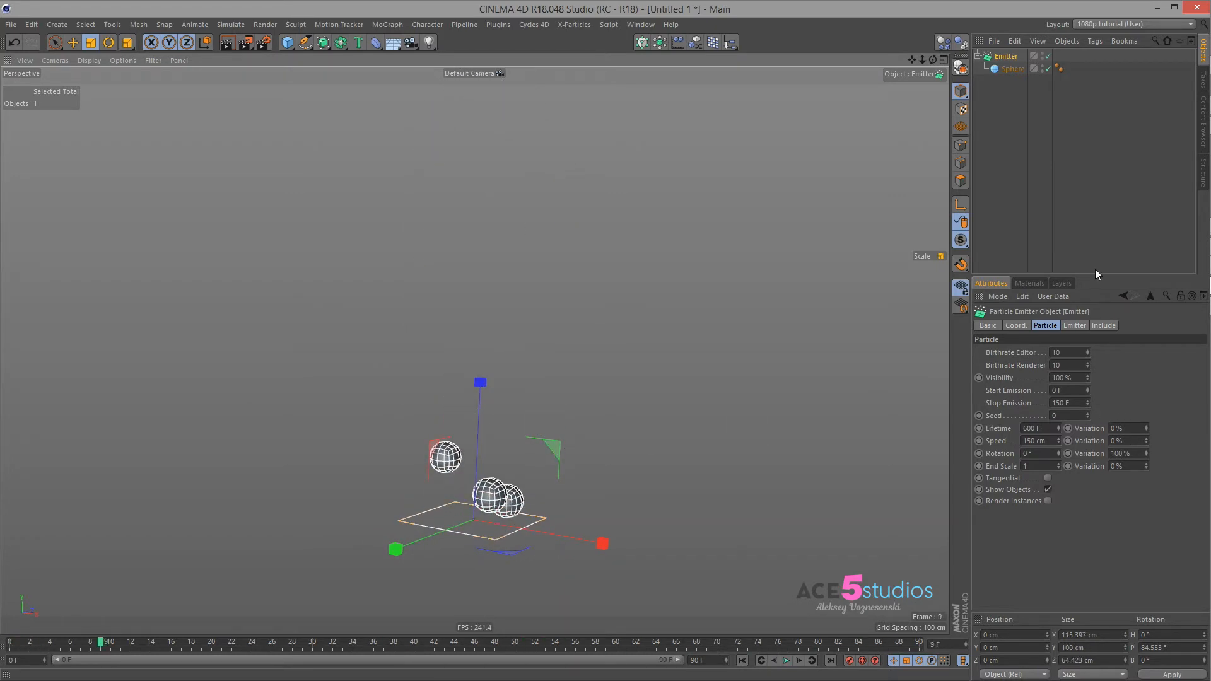
mouse_move(1077, 346)
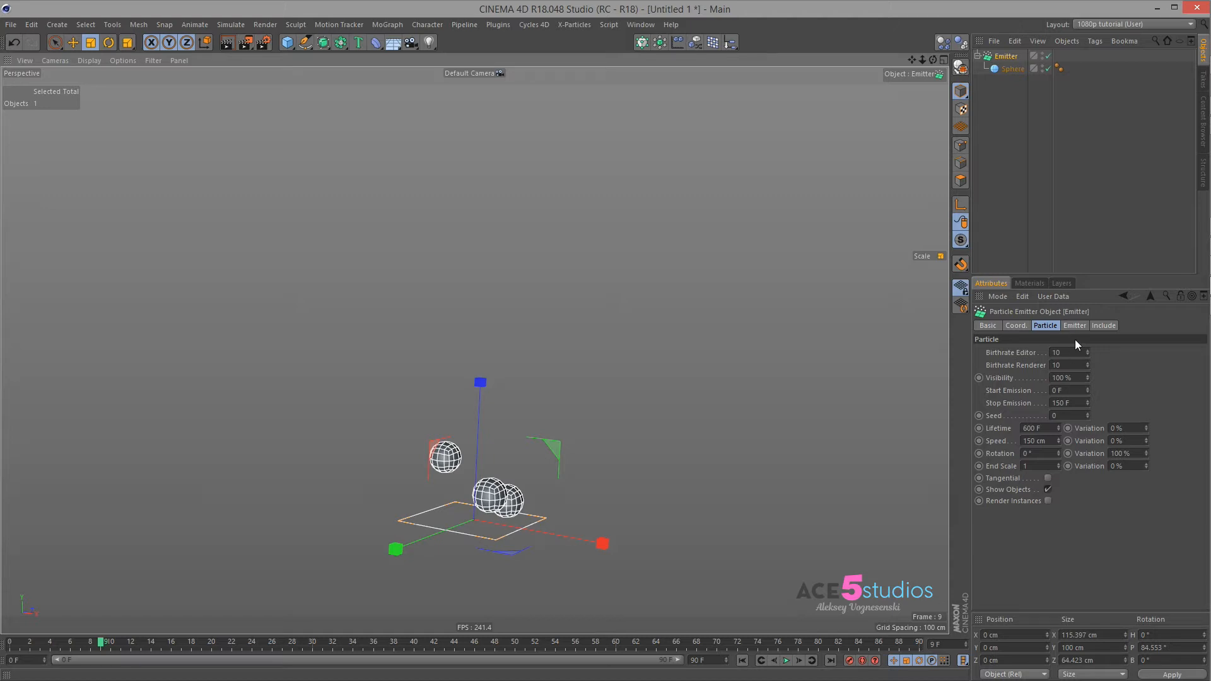
Step: Set Birthrate Editor and Renderer to 22 and End Scale to 0 so particles shrink away
left_click(786, 659)
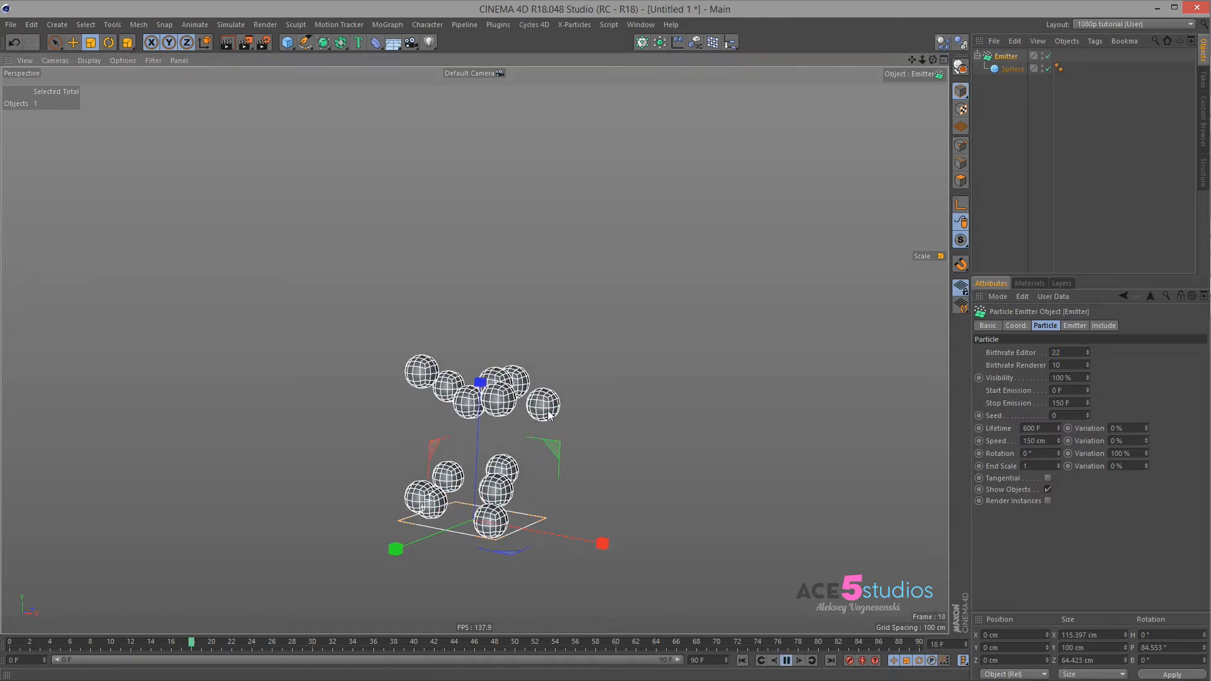
left_click(786, 660)
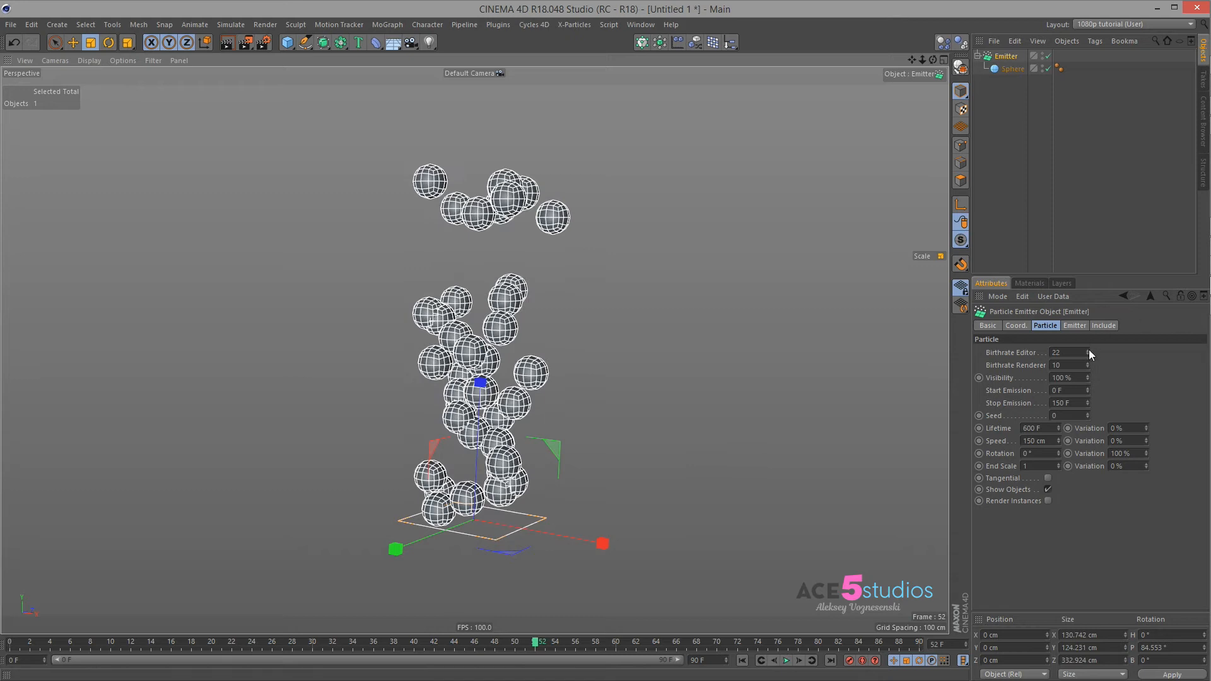
mouse_move(1047, 370)
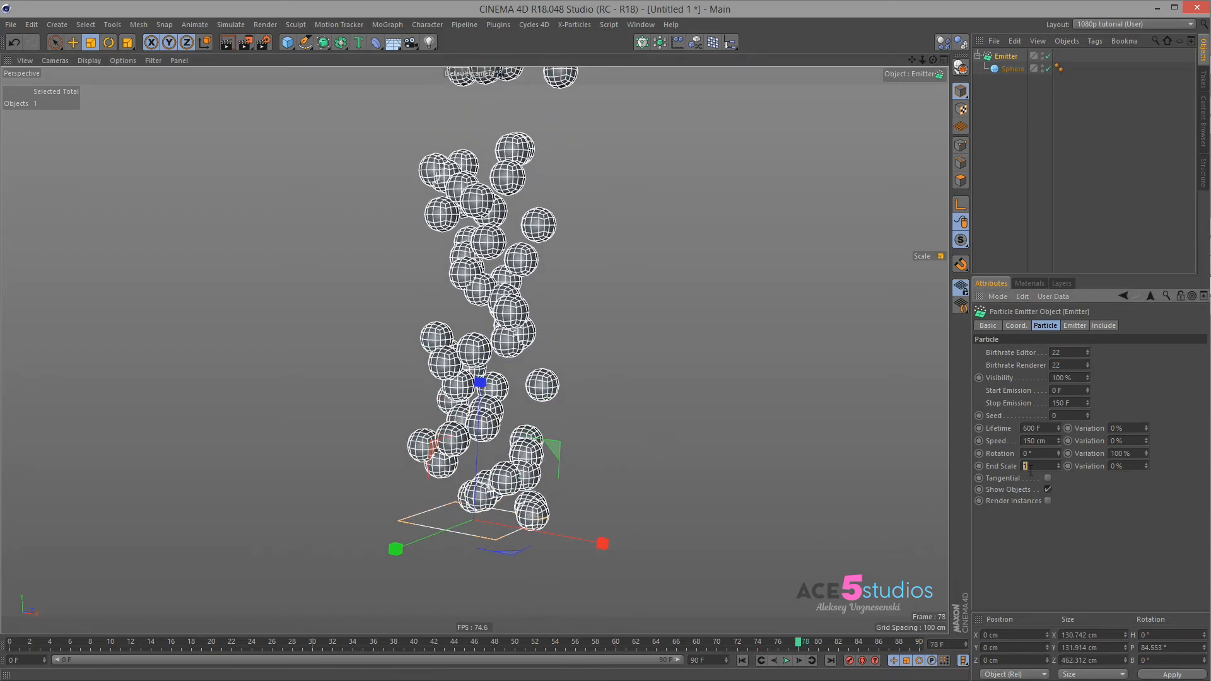
left_click(786, 660)
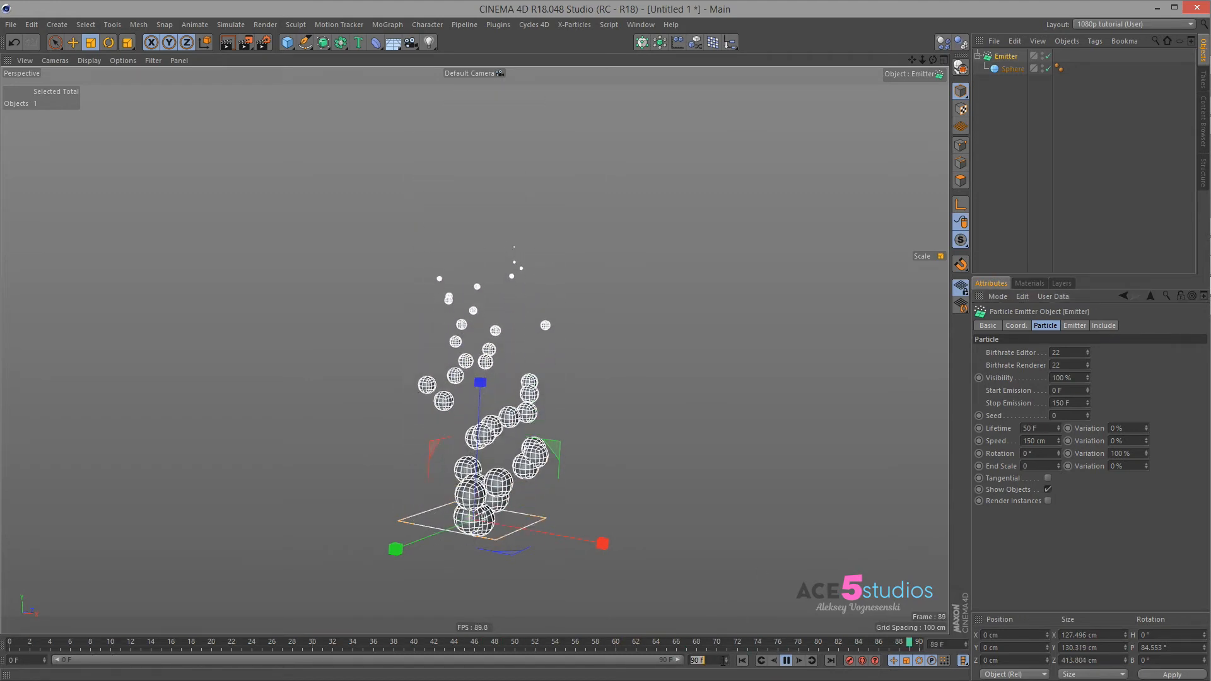
Step: Set Lifetime to 50 F, extend the scene to 150 frames, and replay from the start
left_click(597, 643)
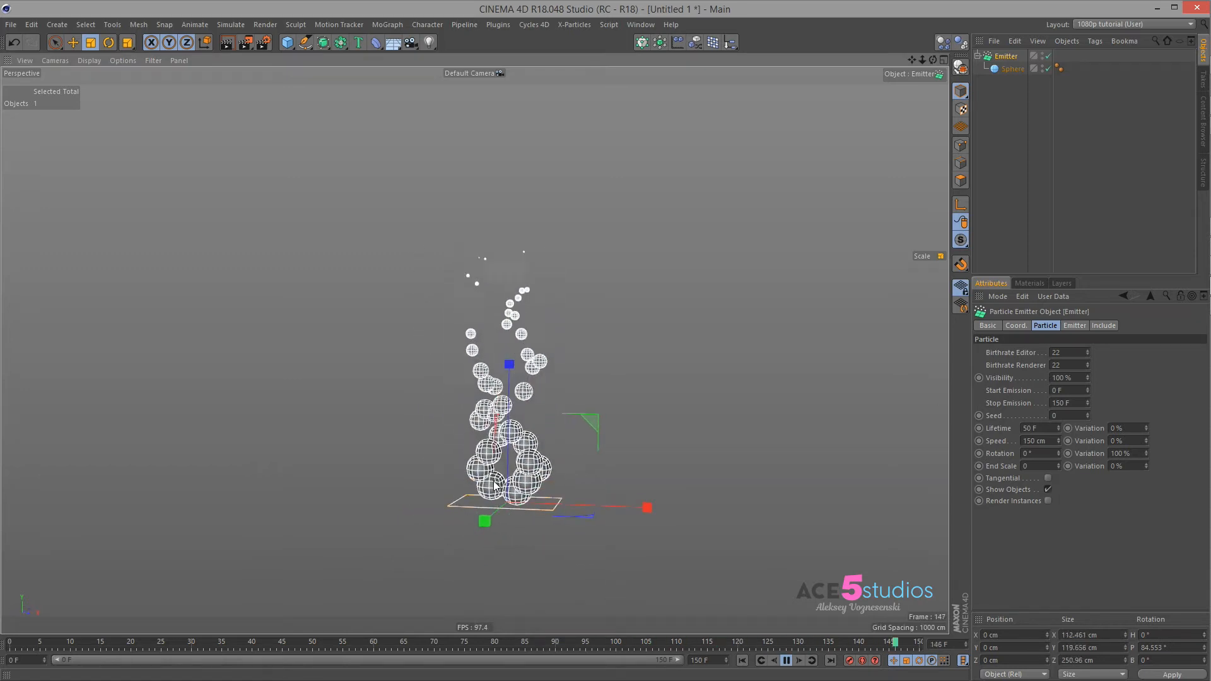
left_click(341, 642)
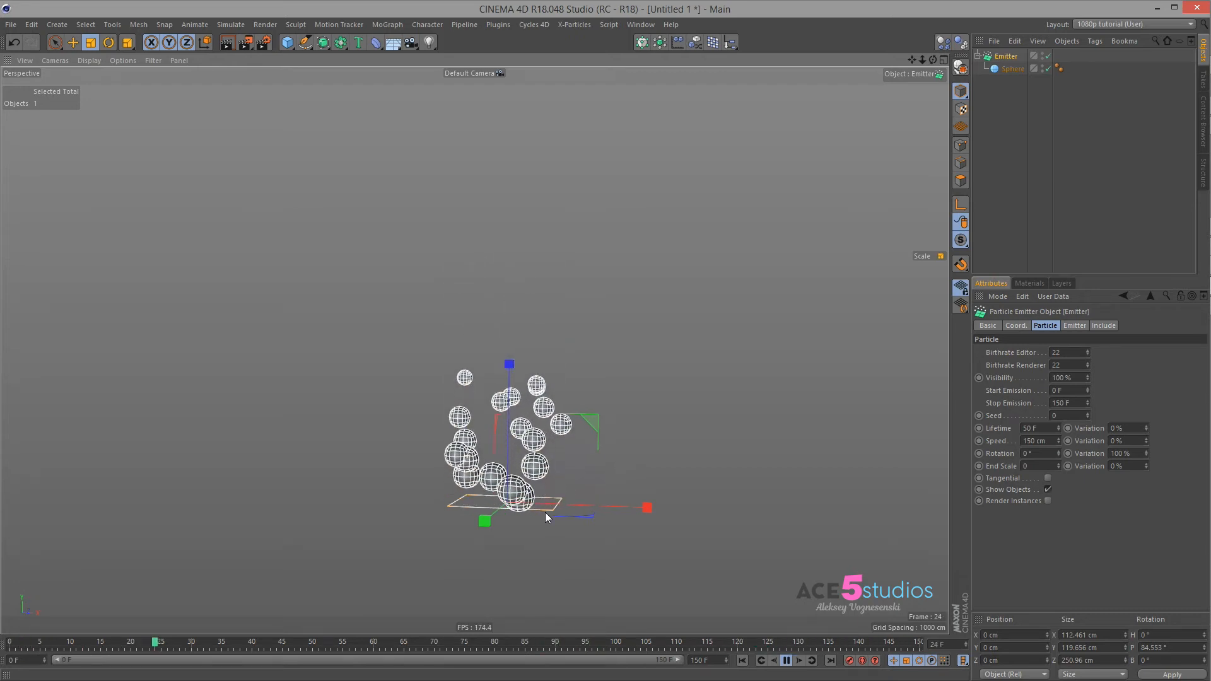
left_click(785, 660)
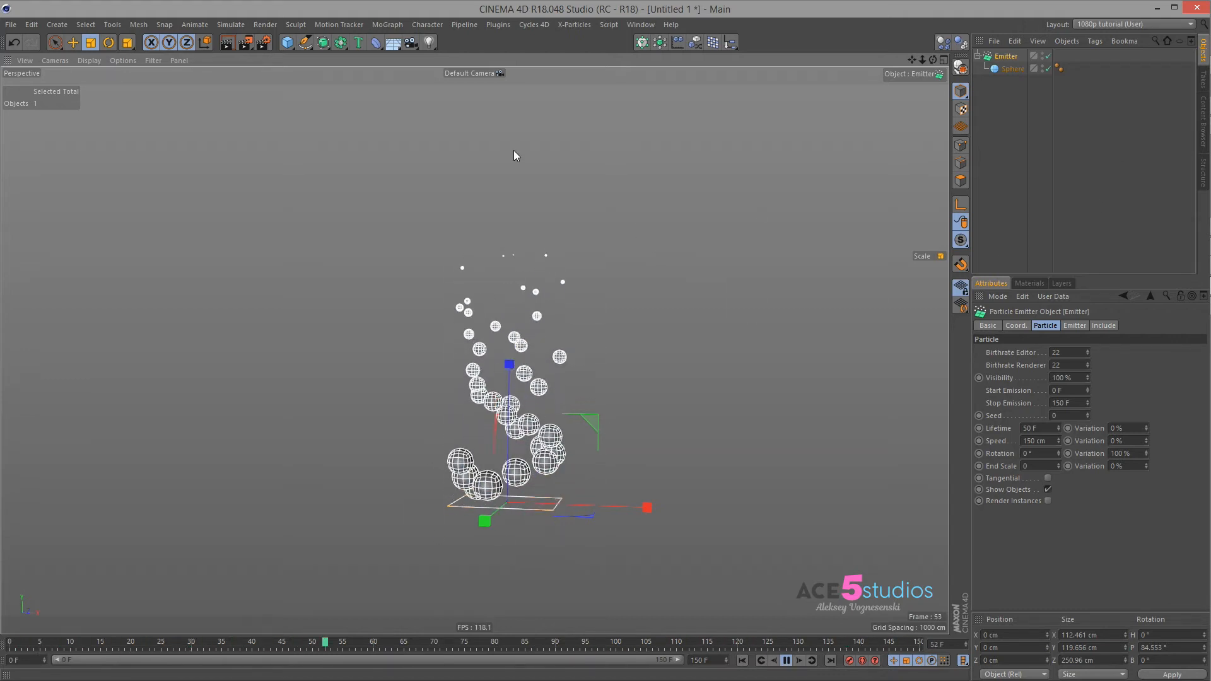
left_click(1013, 68)
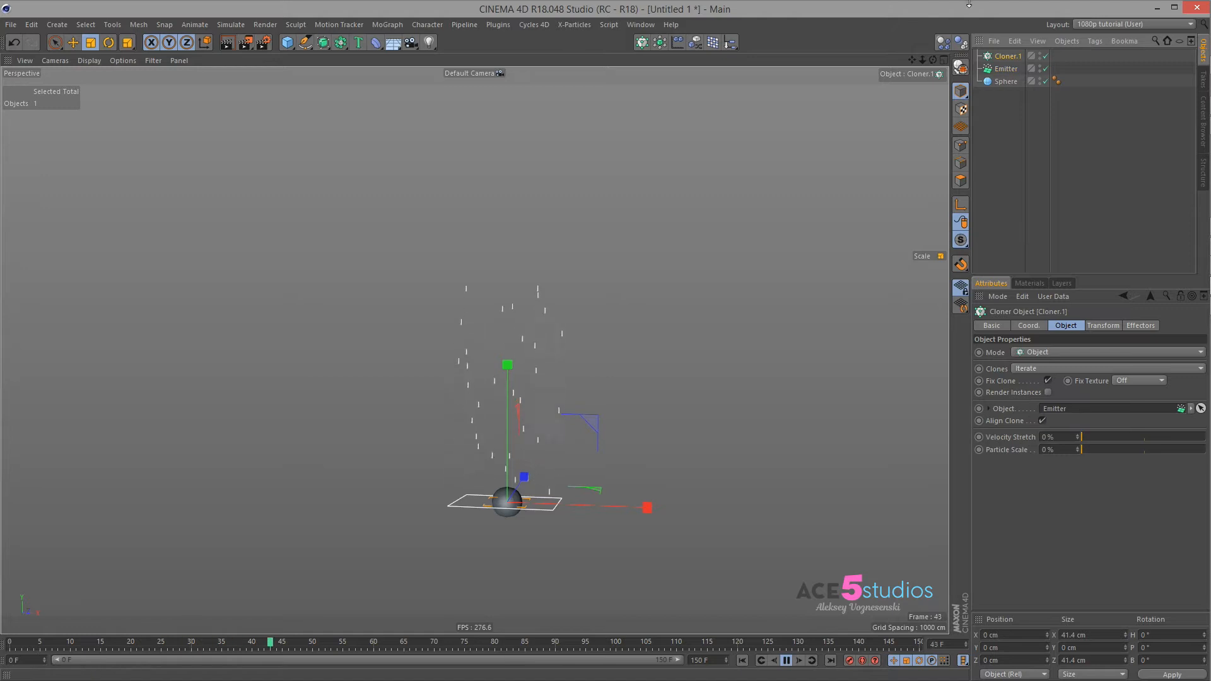
Step: Move the Sphere under the Cloner, then set emitter Speed 60 cm, Lifetime 200 F, Birthrate 10
left_click(1009, 68)
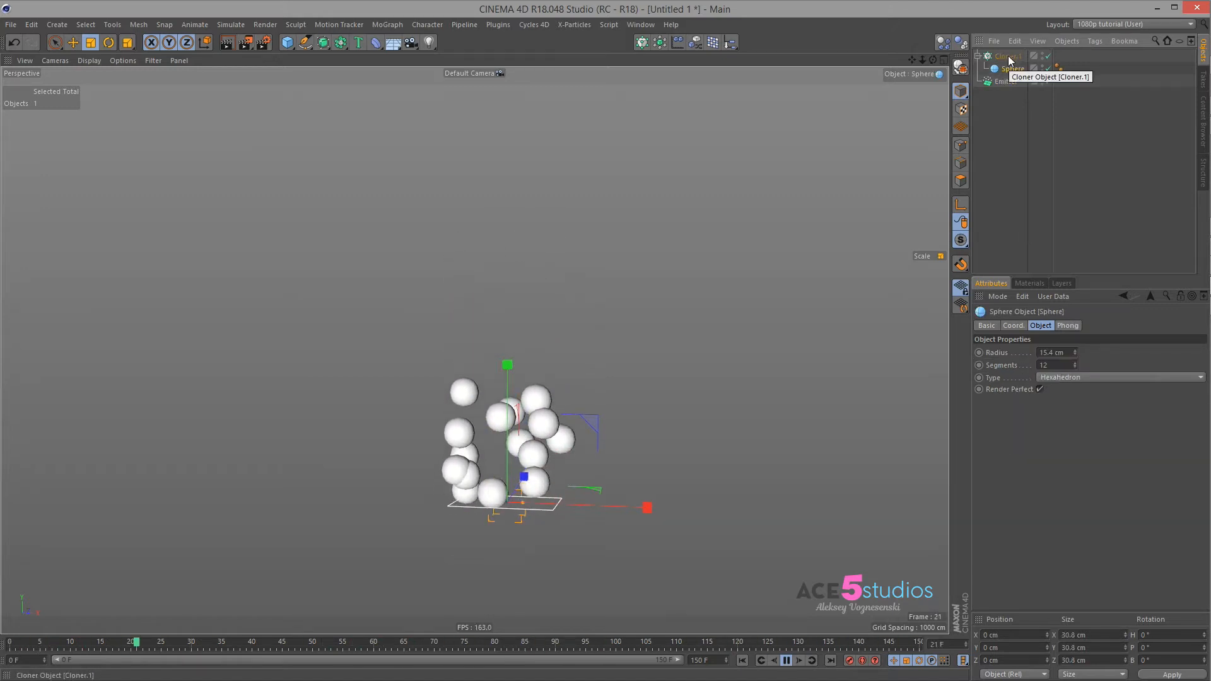
left_click(1005, 81)
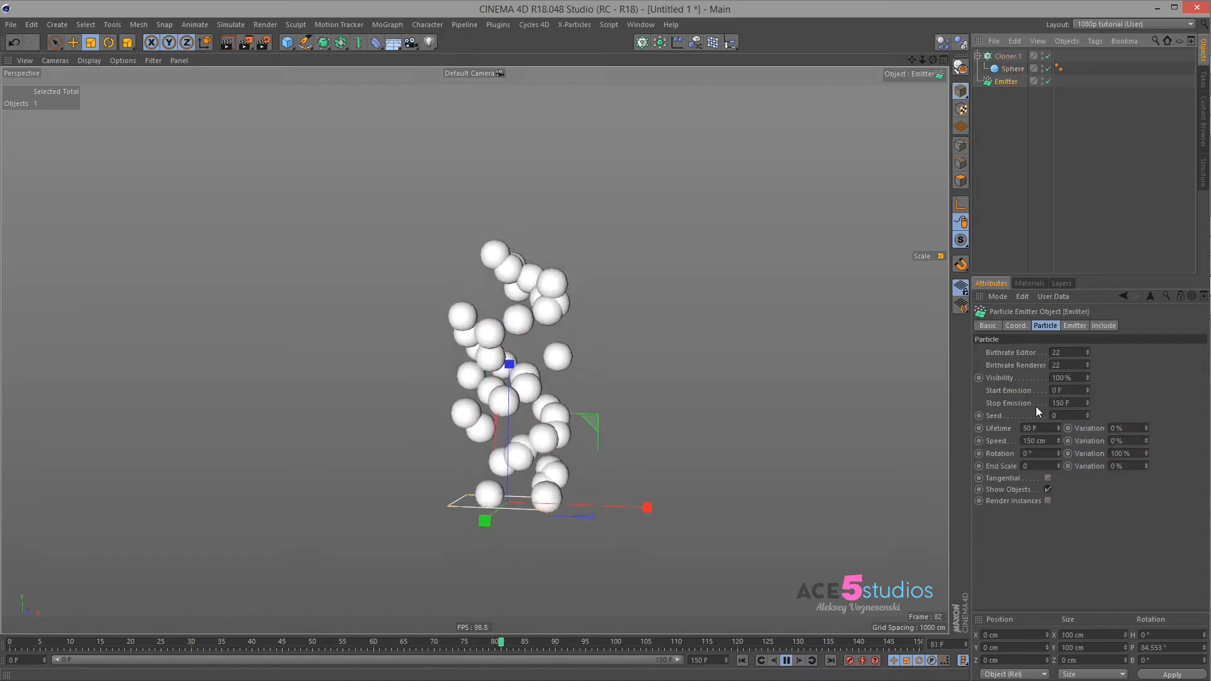
left_click(786, 659)
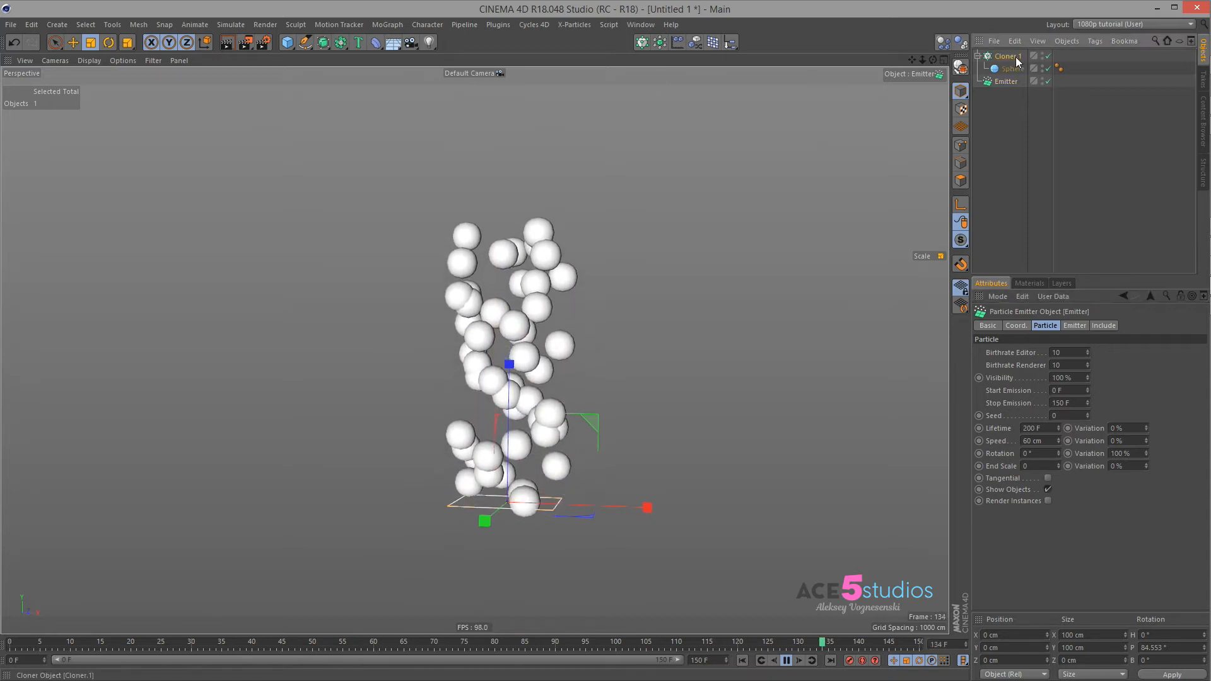
Step: Add a Random effector to the Cloner and set its Random Mode to Noise
left_click(1006, 55)
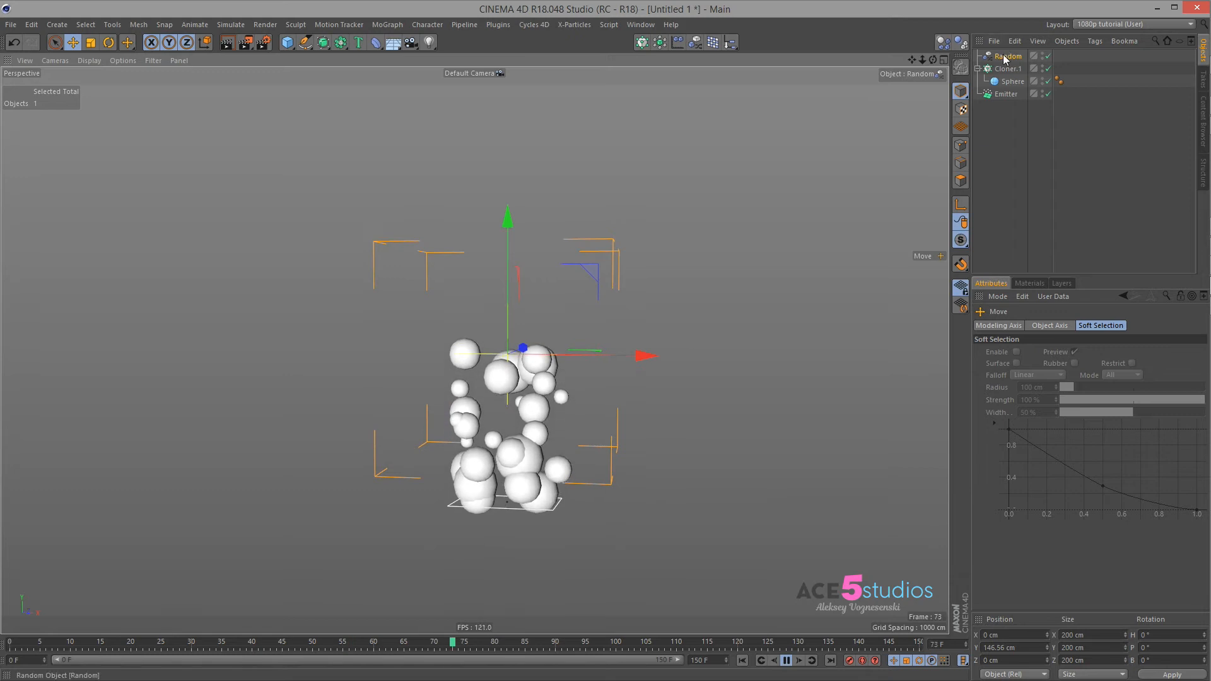
left_click(1009, 56)
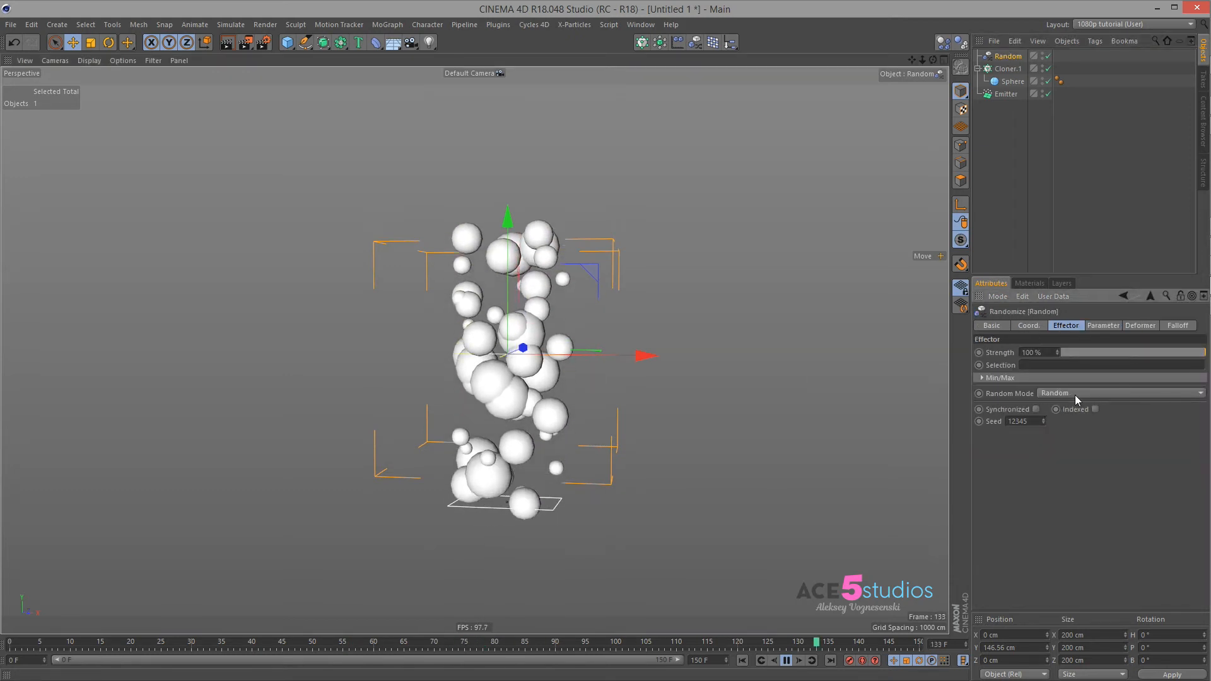
left_click(1120, 392)
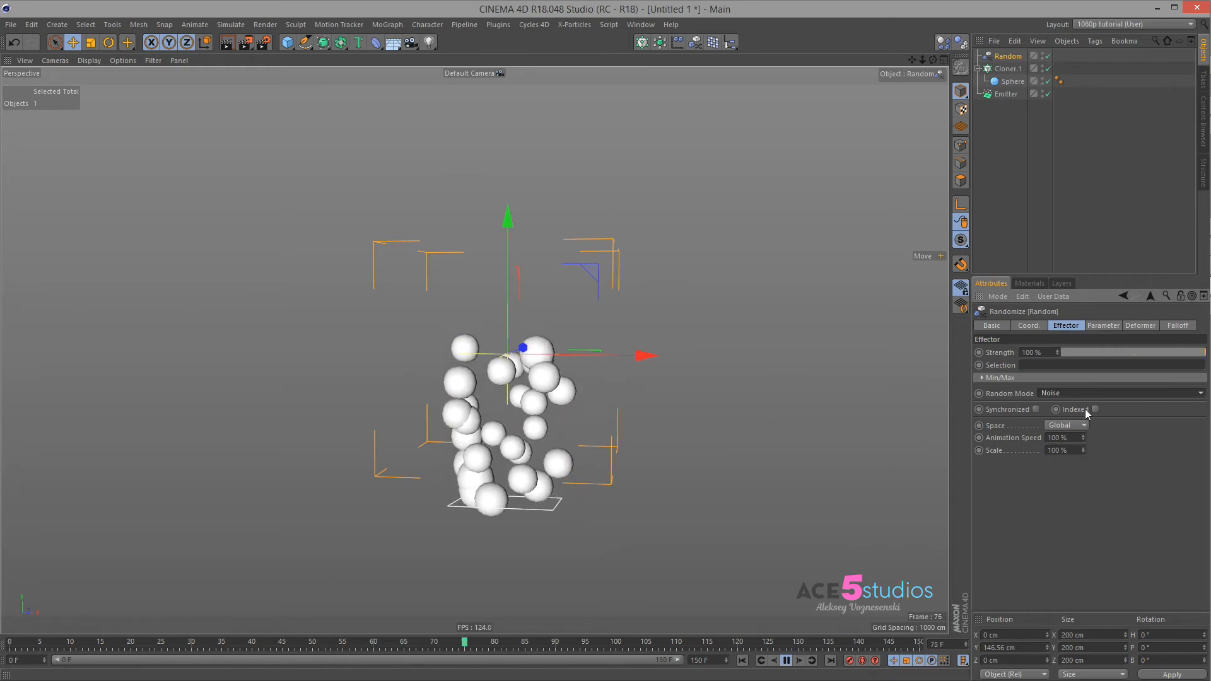
left_click(1122, 392)
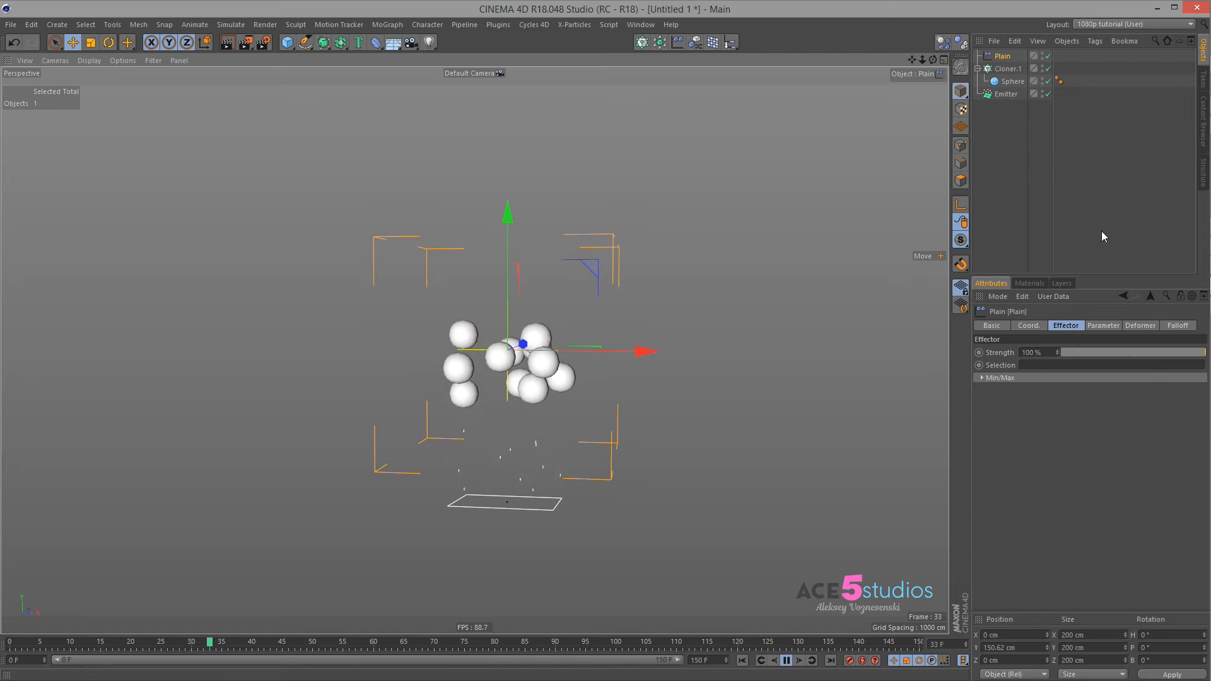
Step: Enable Scale and Uniform Scale at -1 on the Plain effector's Parameter tab
left_click(1103, 325)
type("-1")
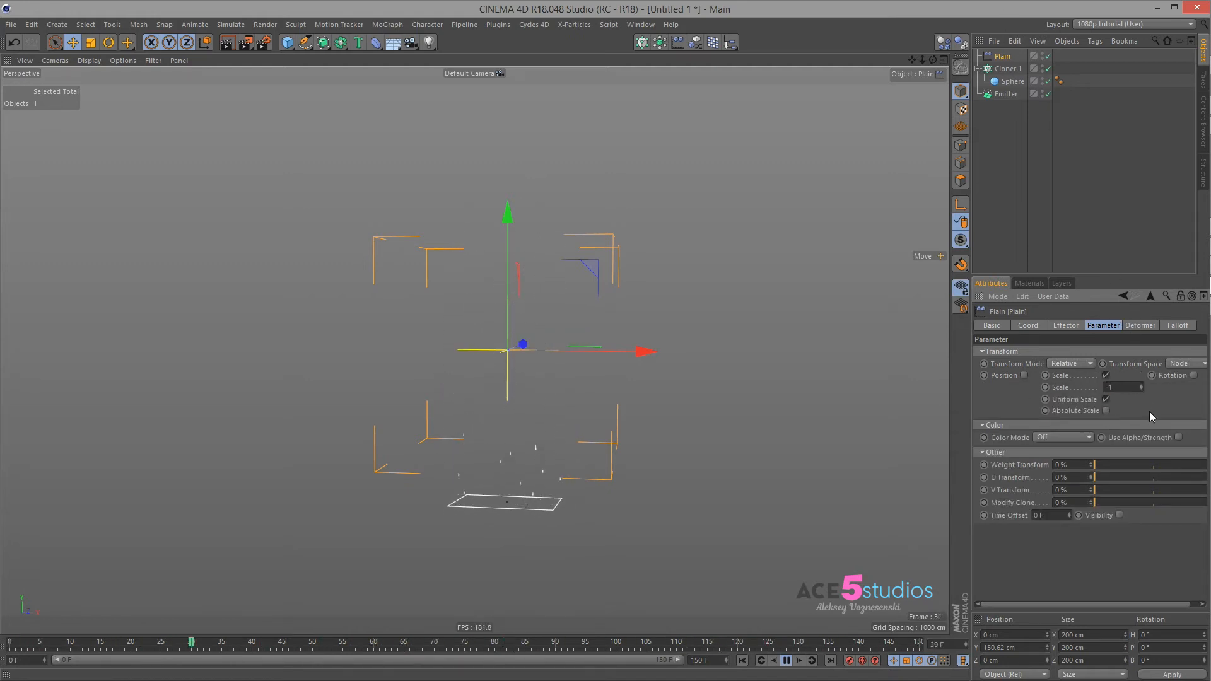
left_click(1177, 325)
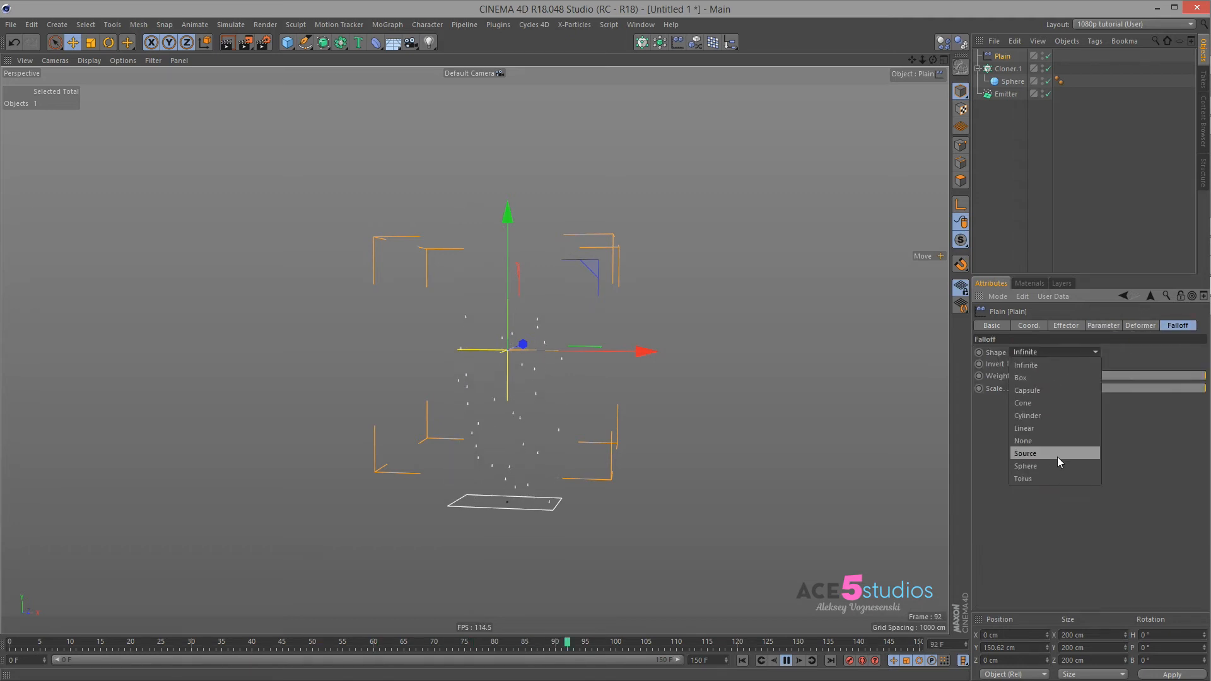
Step: Give the Plain effector an inverted Box falloff and preview the spheres growing
left_click(1020, 377)
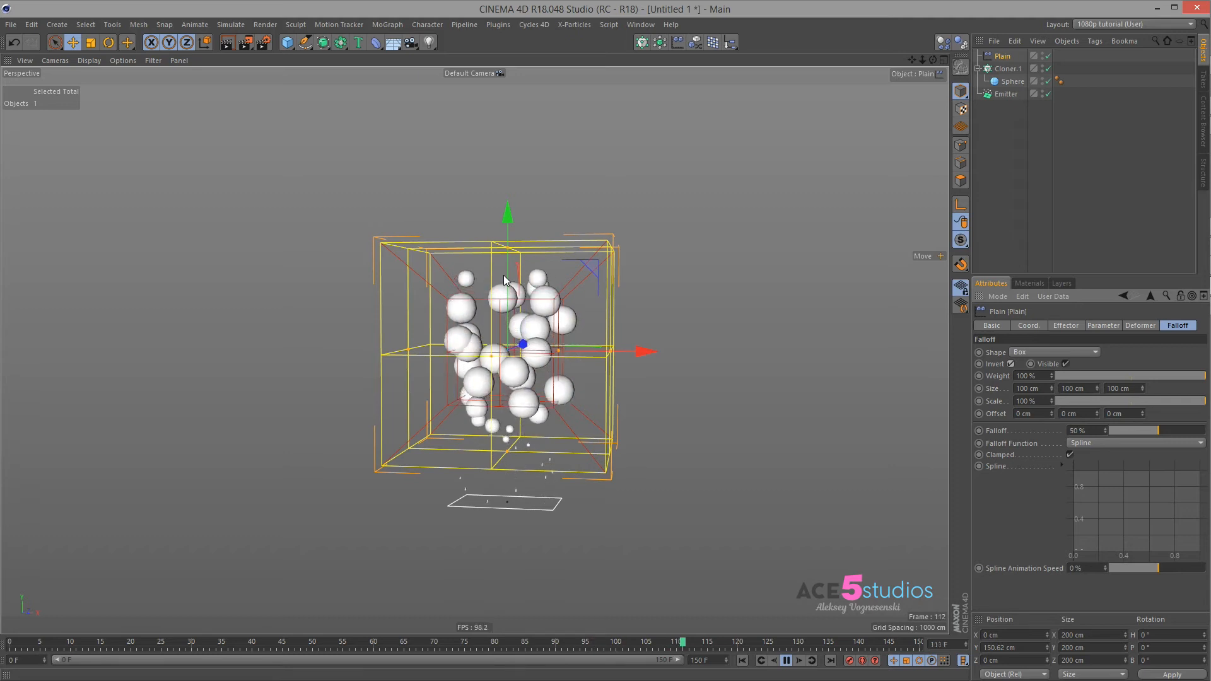
left_click(1042, 55)
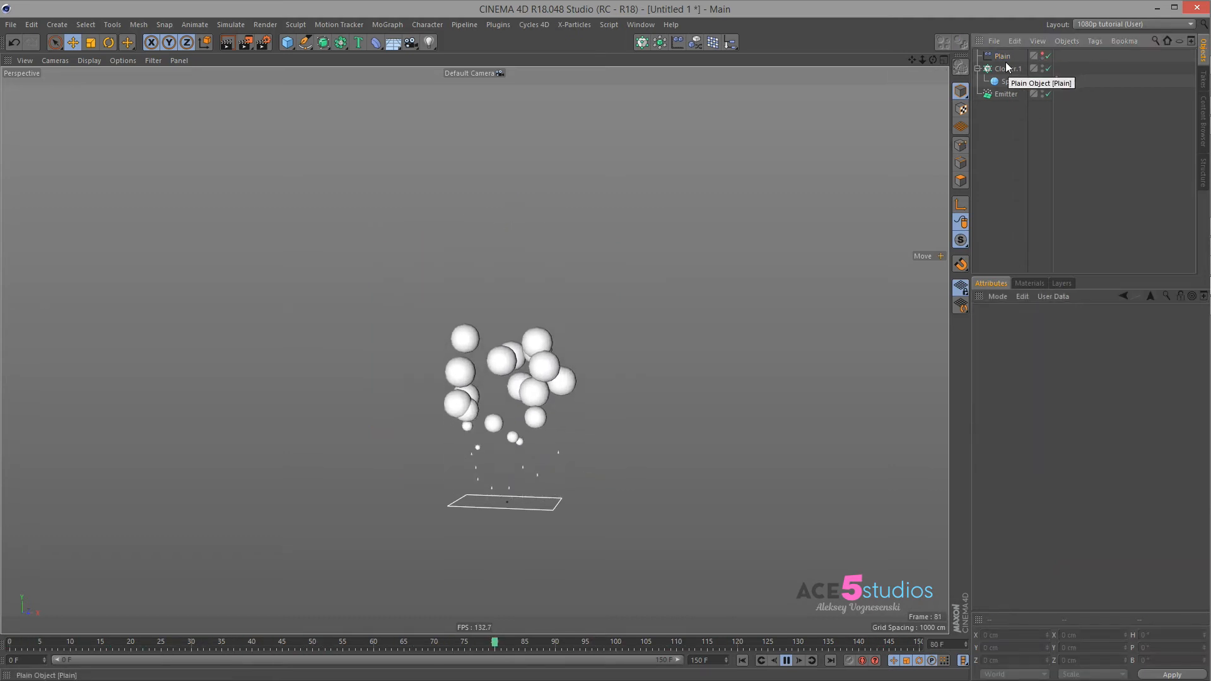
left_click(1004, 55)
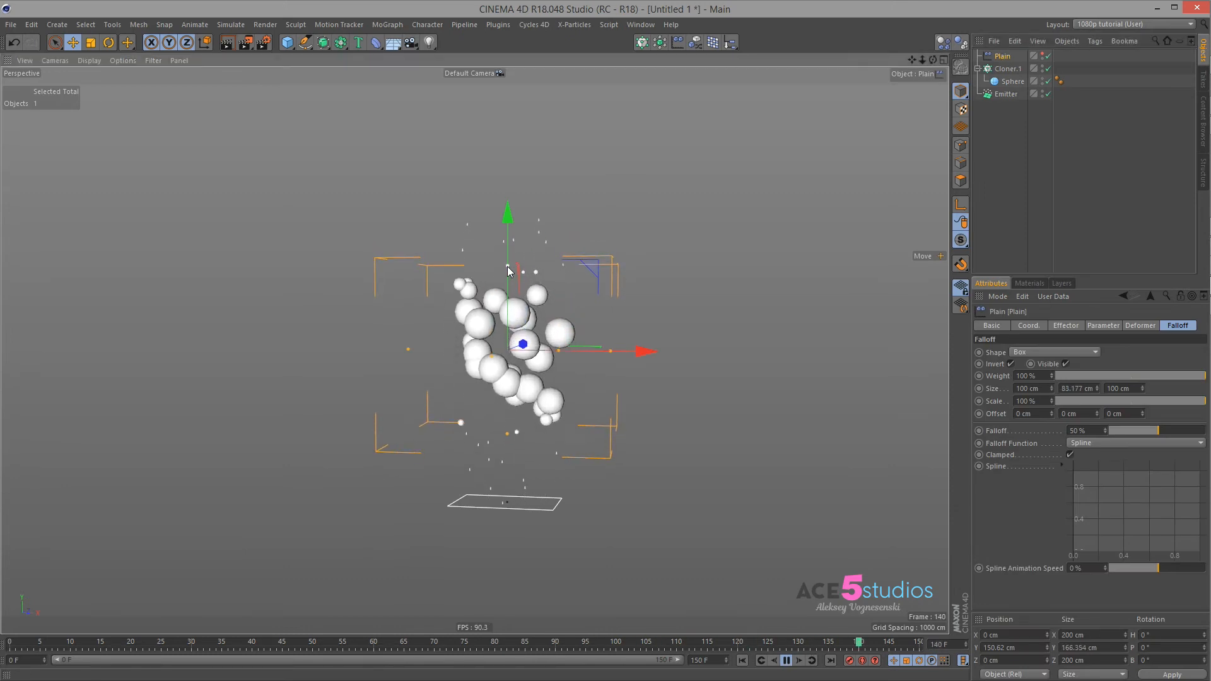
Step: Stretch the falloff box taller and add a Random effector to the Cloner
left_click(309, 642)
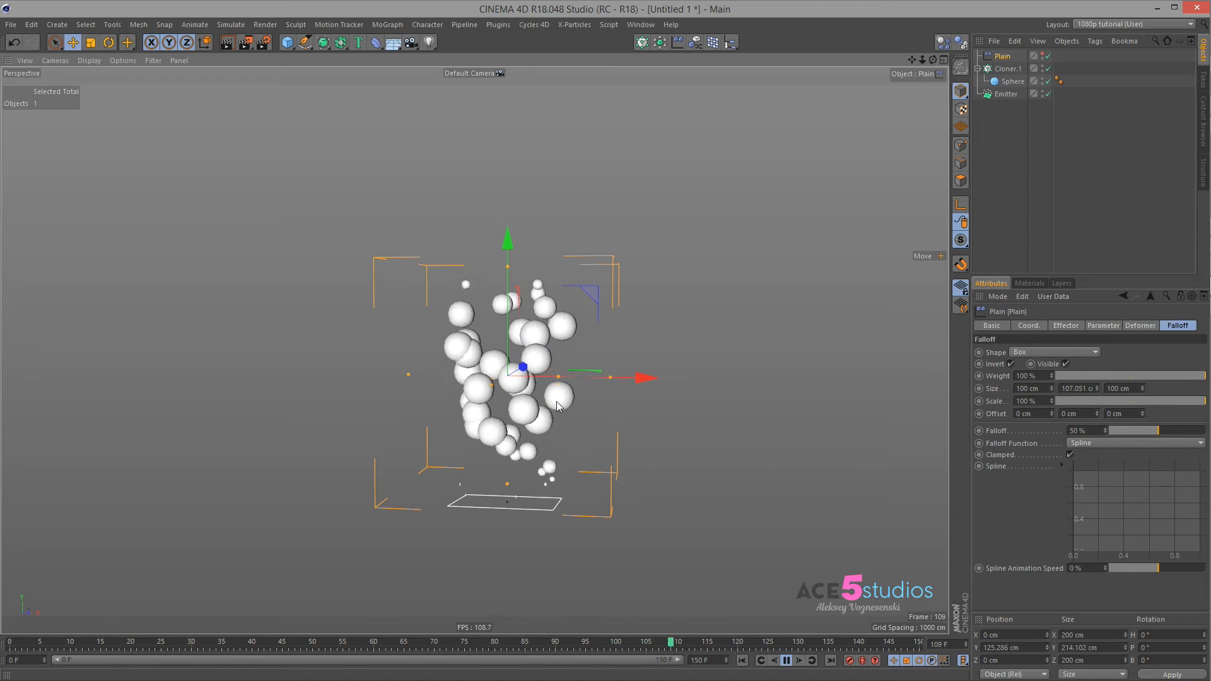
left_click(1007, 68)
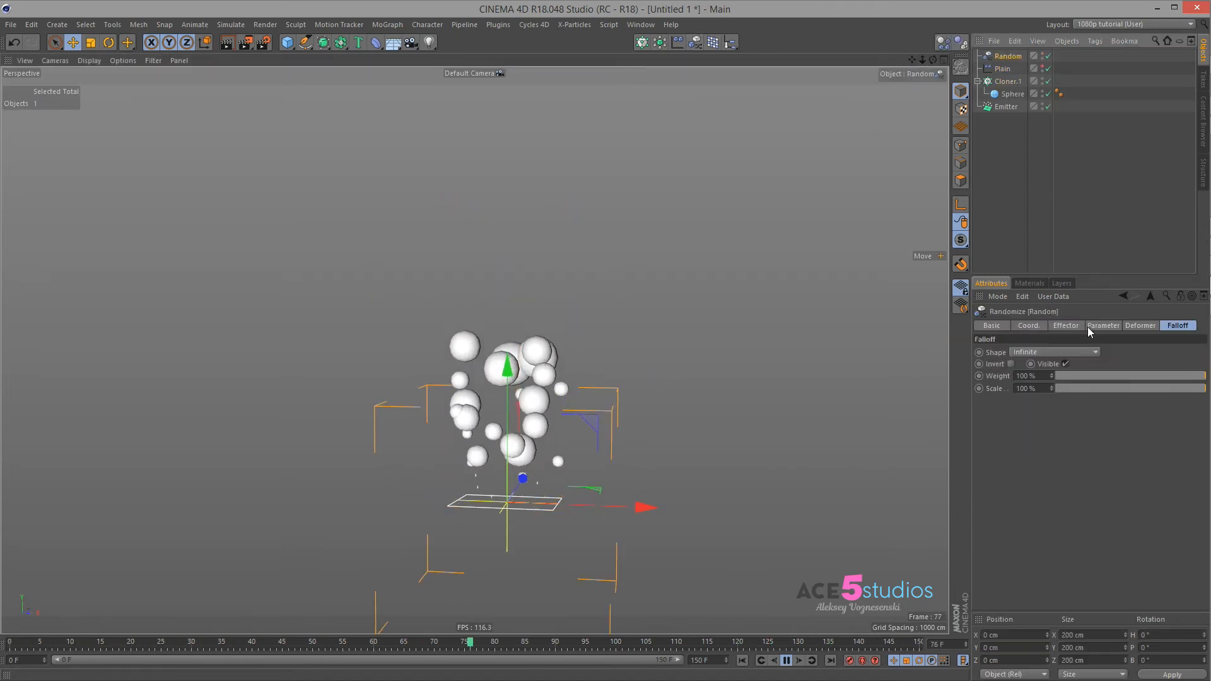
Step: Uncheck Position, set Weight Transform to 49% on the Random effector, and preview varied sphere sizes
left_click(1103, 325)
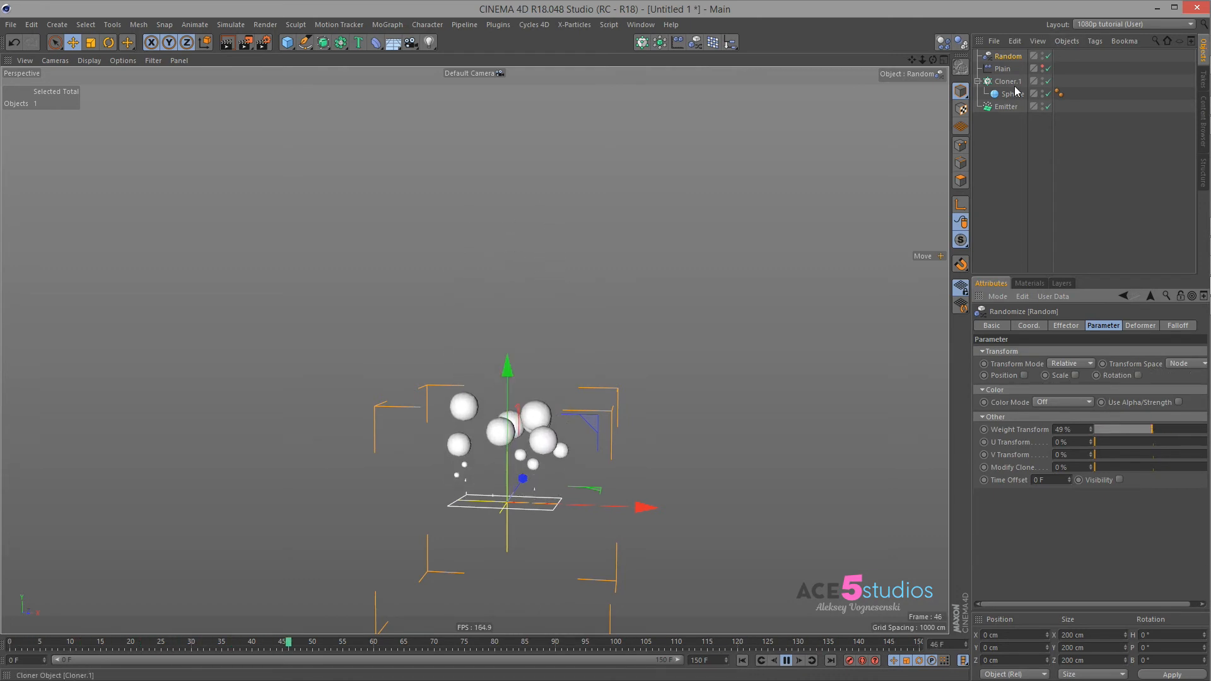
left_click(1007, 81)
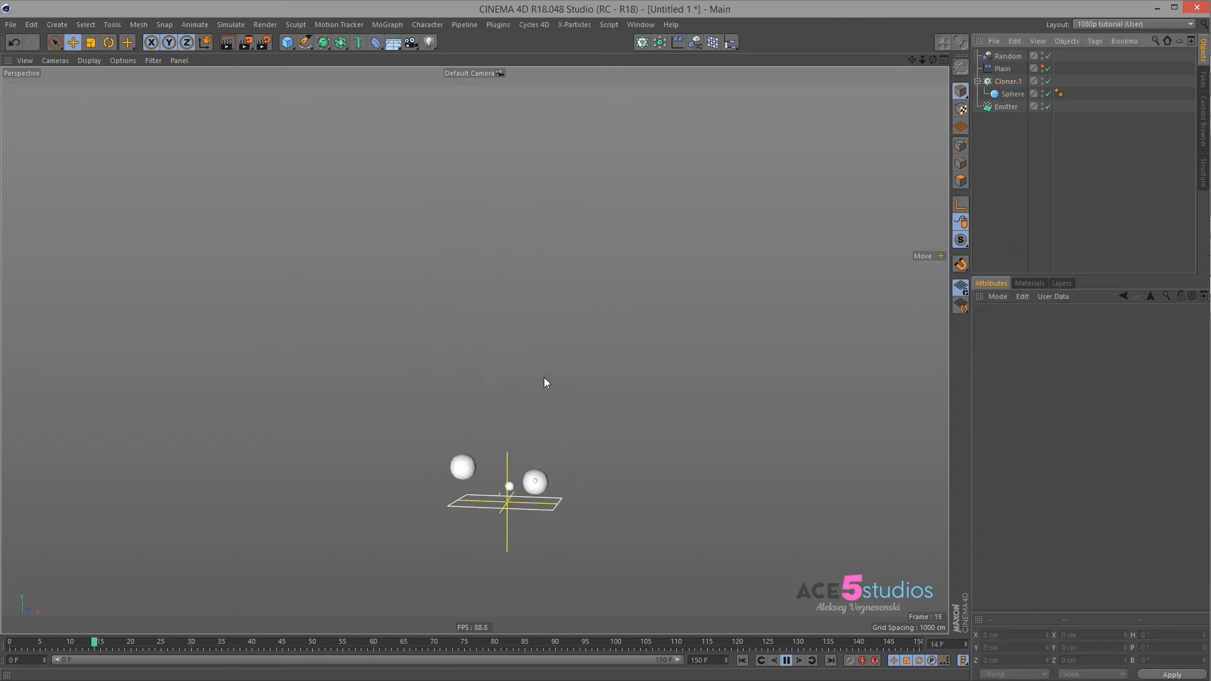
left_click(786, 660)
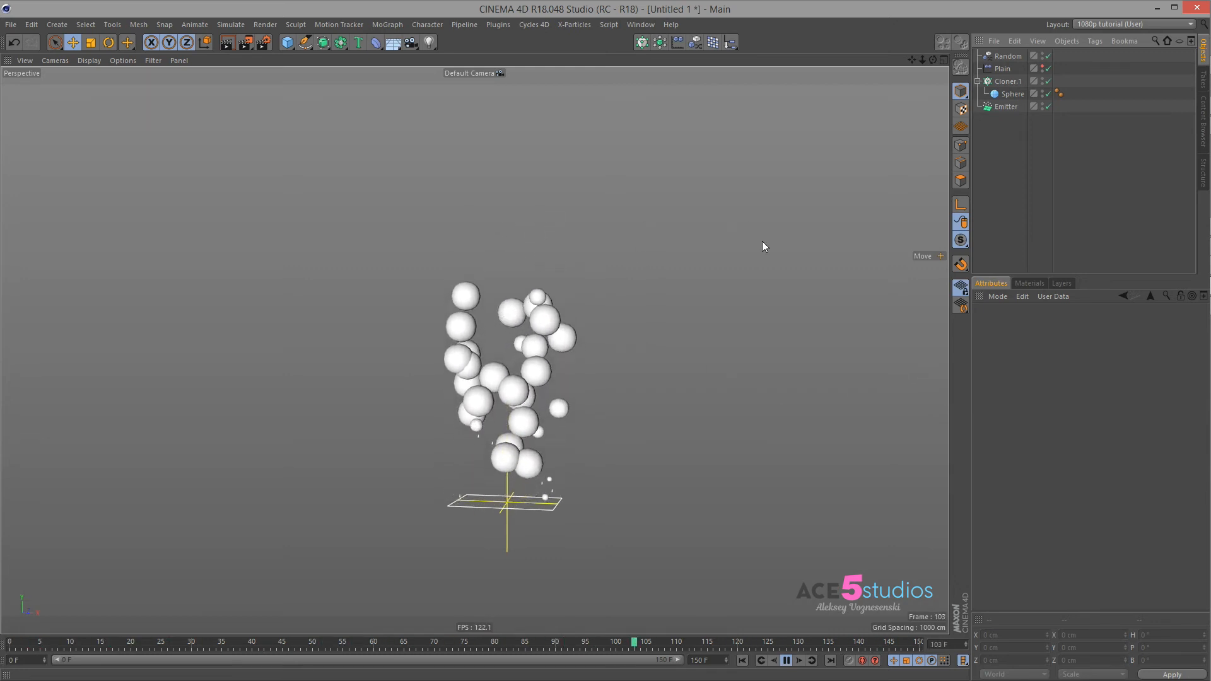
left_click(69, 641)
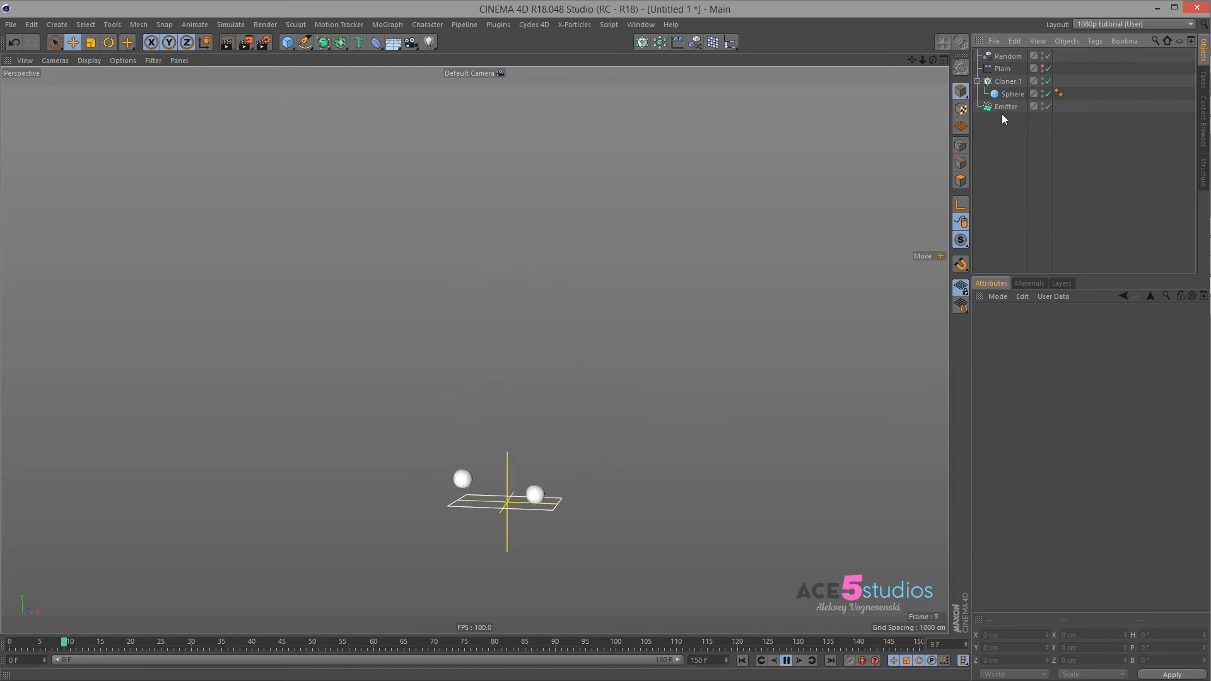
left_click(1008, 81)
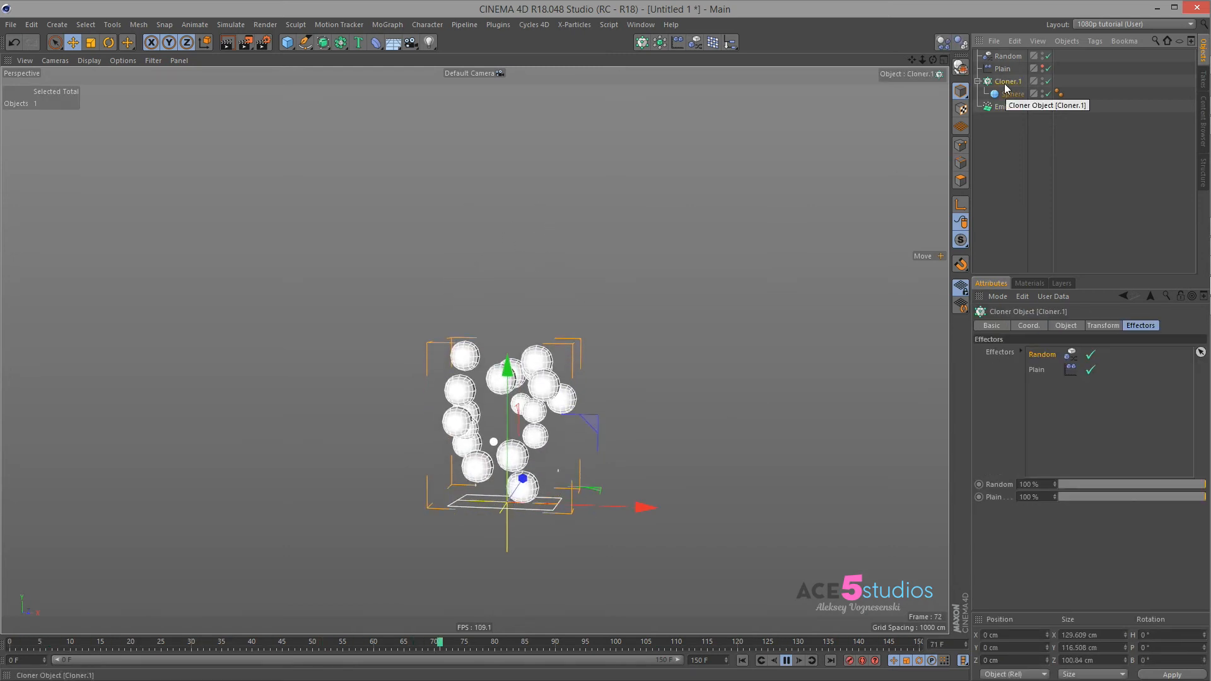
Step: Give Cloner.1 a Rigid Body simulation tag so the spheres are driven by dynamics
left_click(786, 660)
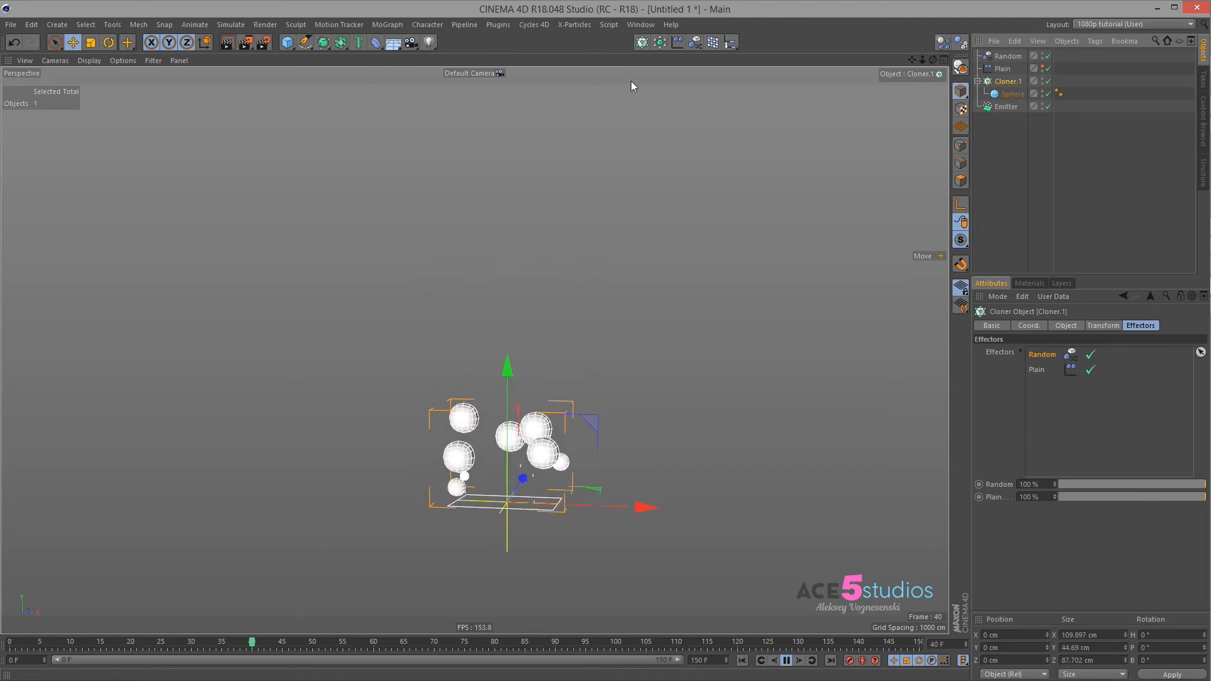
left_click(264, 24)
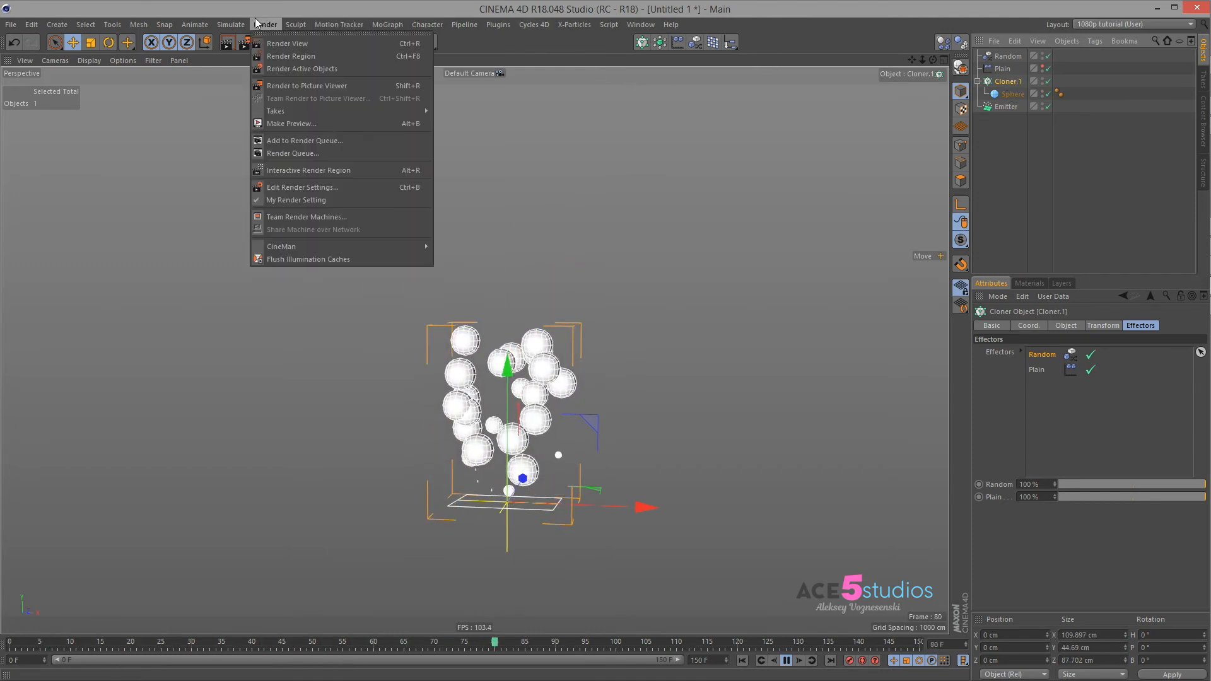
left_click(230, 24)
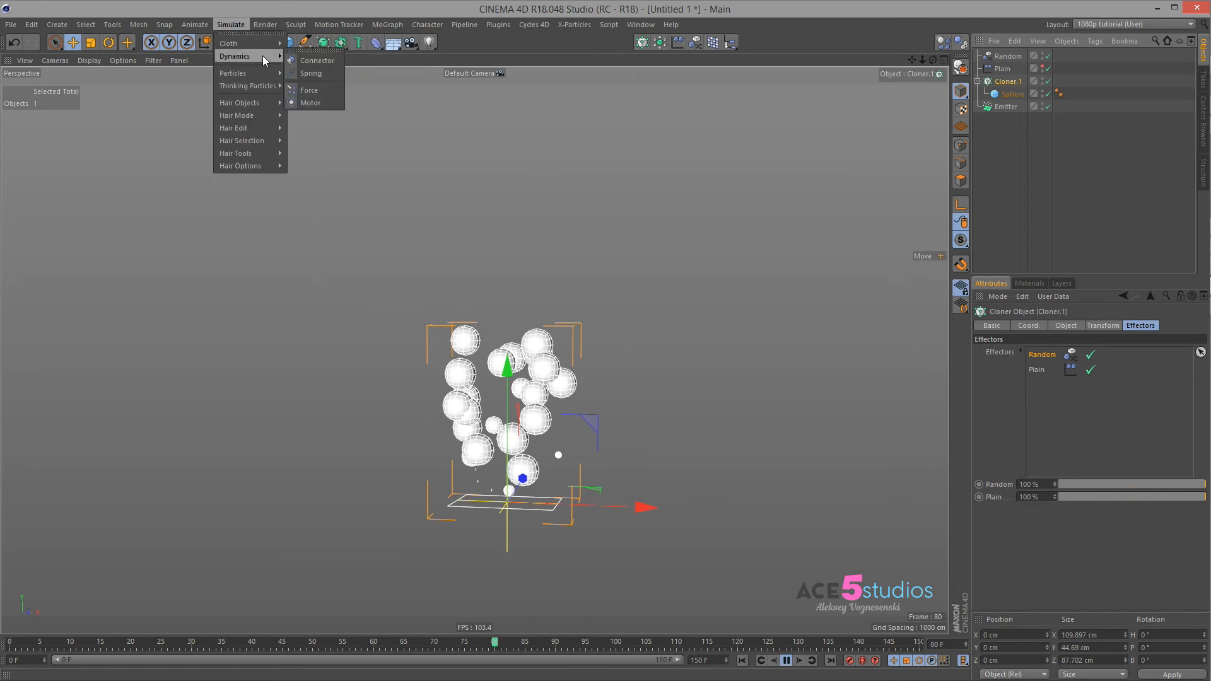
mouse_move(309, 90)
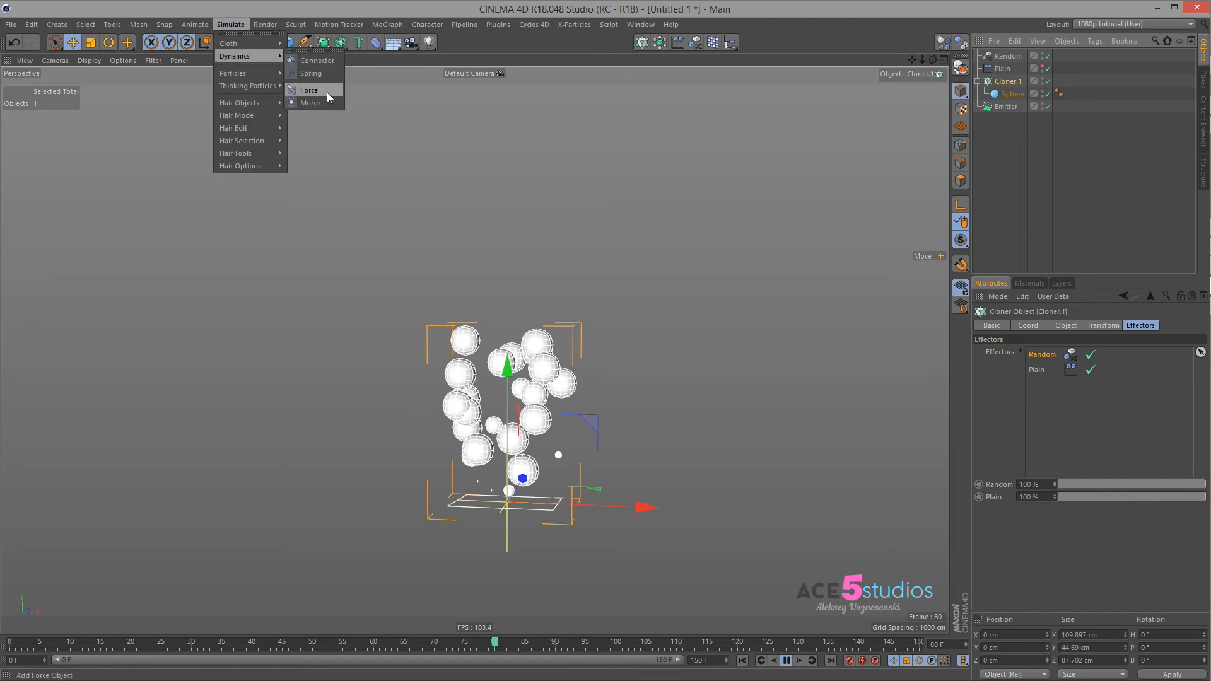
right_click(1006, 81)
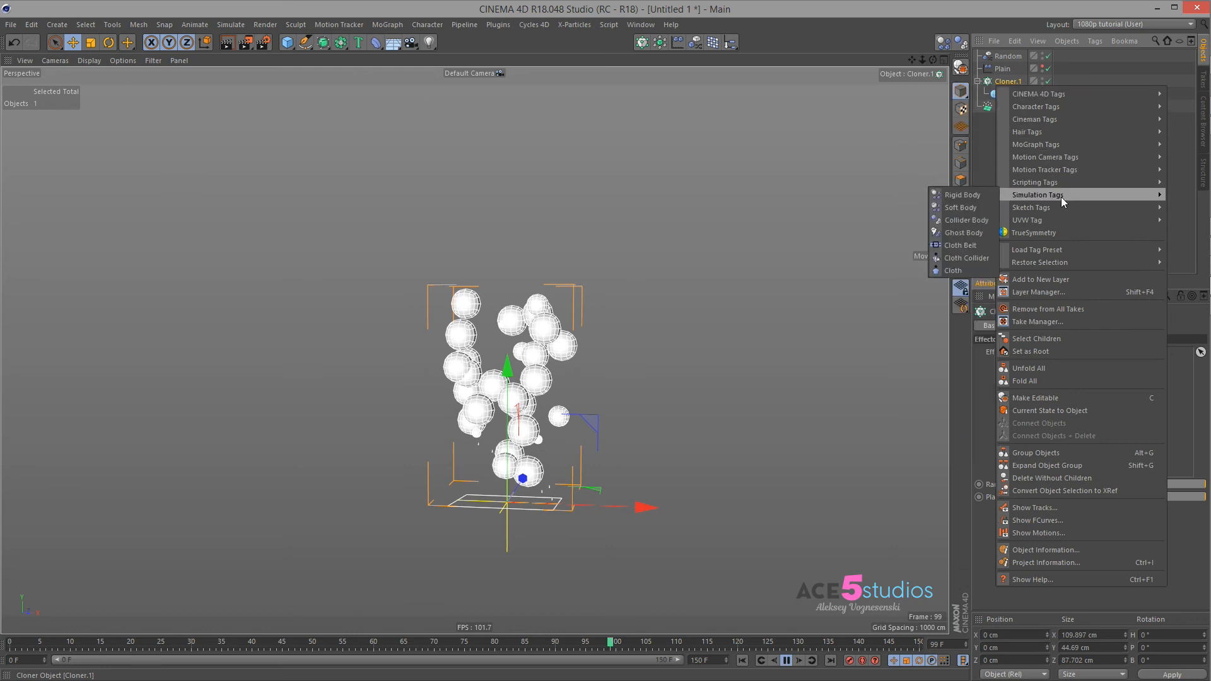
left_click(962, 207)
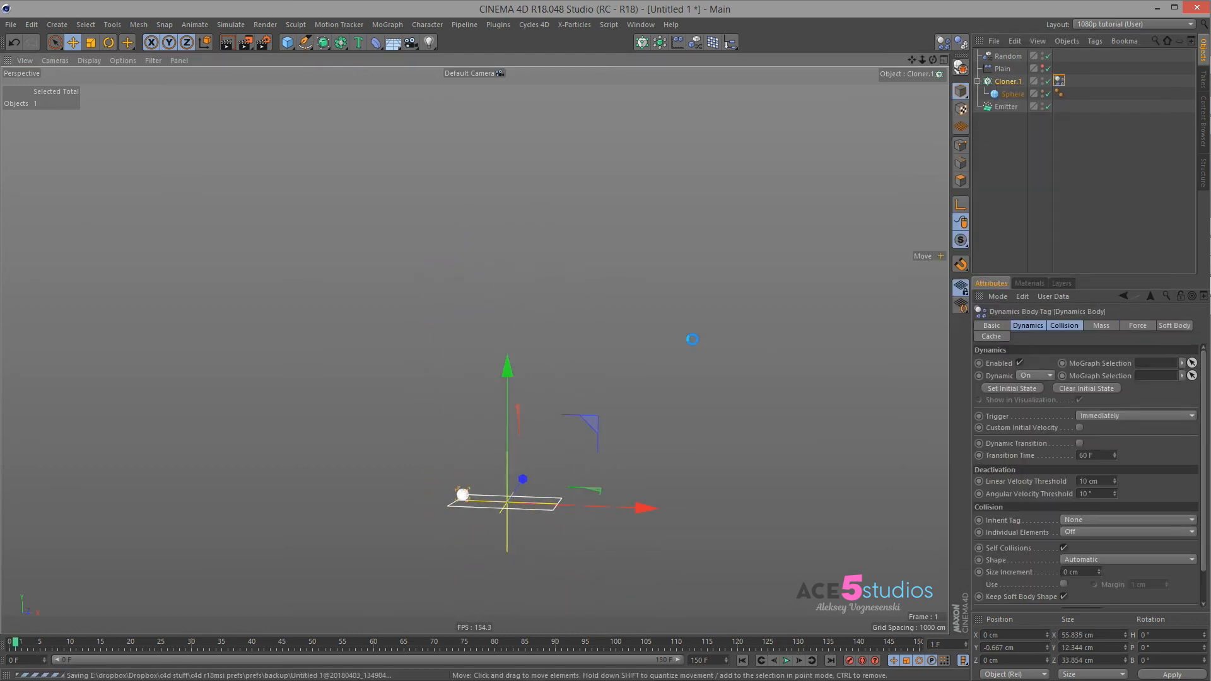
left_click(286, 41)
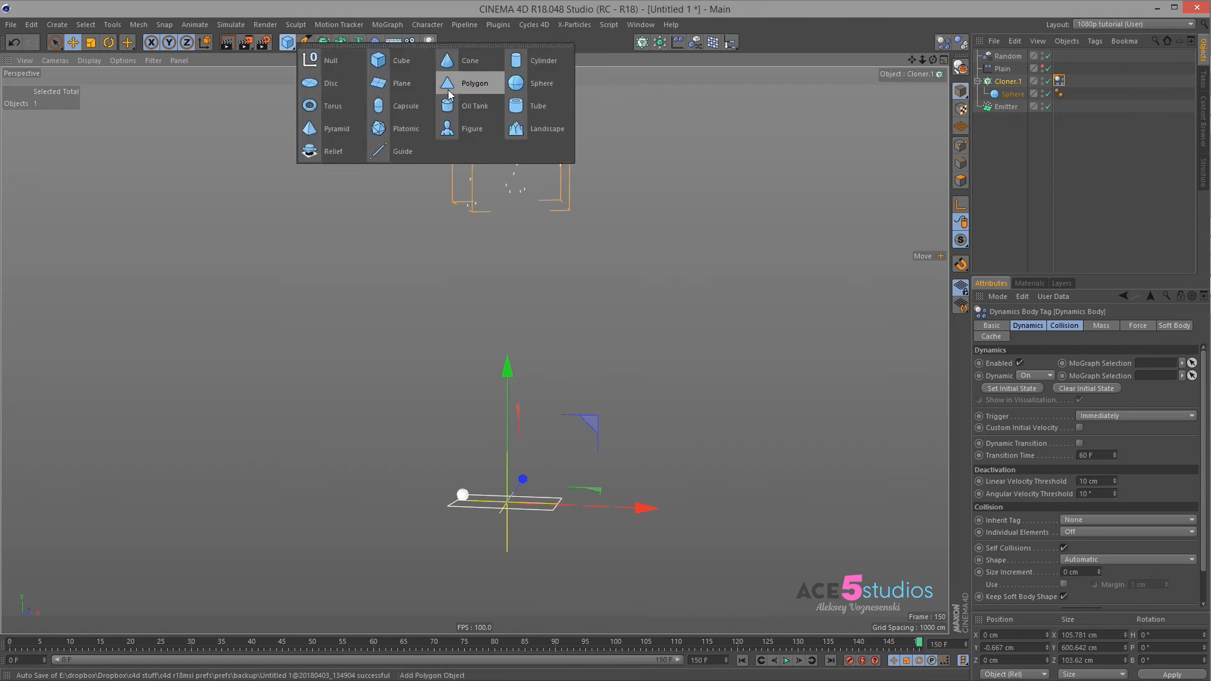
Step: Add a scaled-up Plane with a Collider Body tag and rotate the Emitter about 85° in pitch
left_click(401, 84)
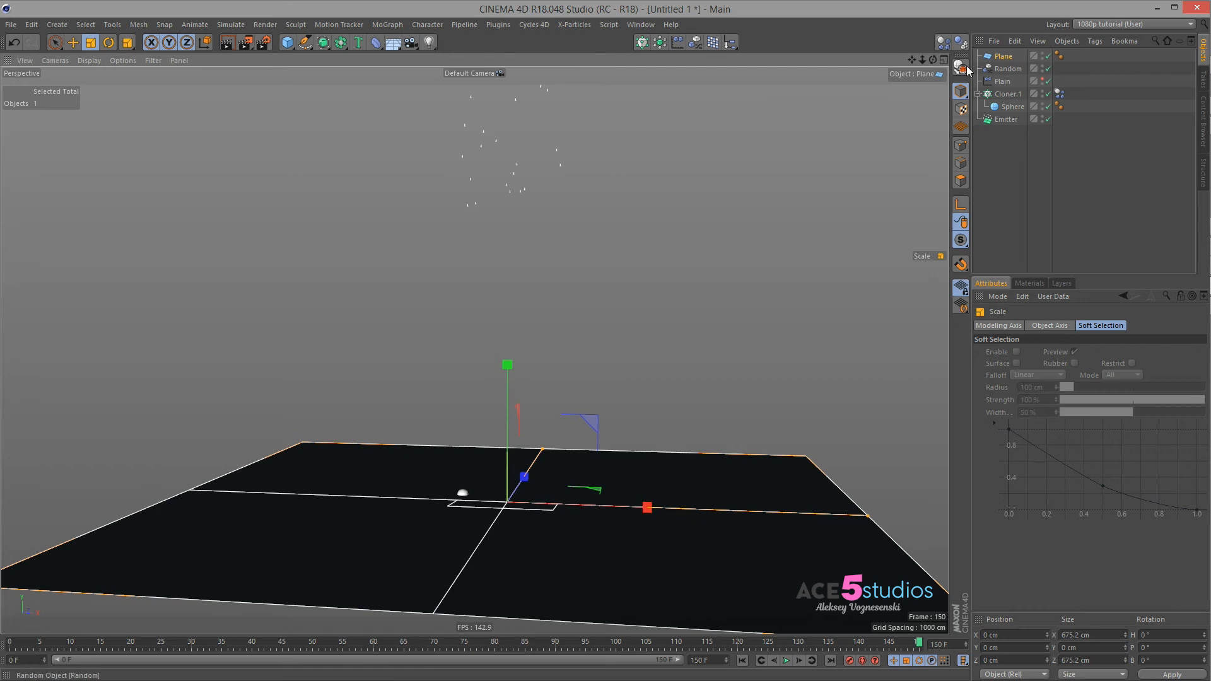
left_click(1066, 41)
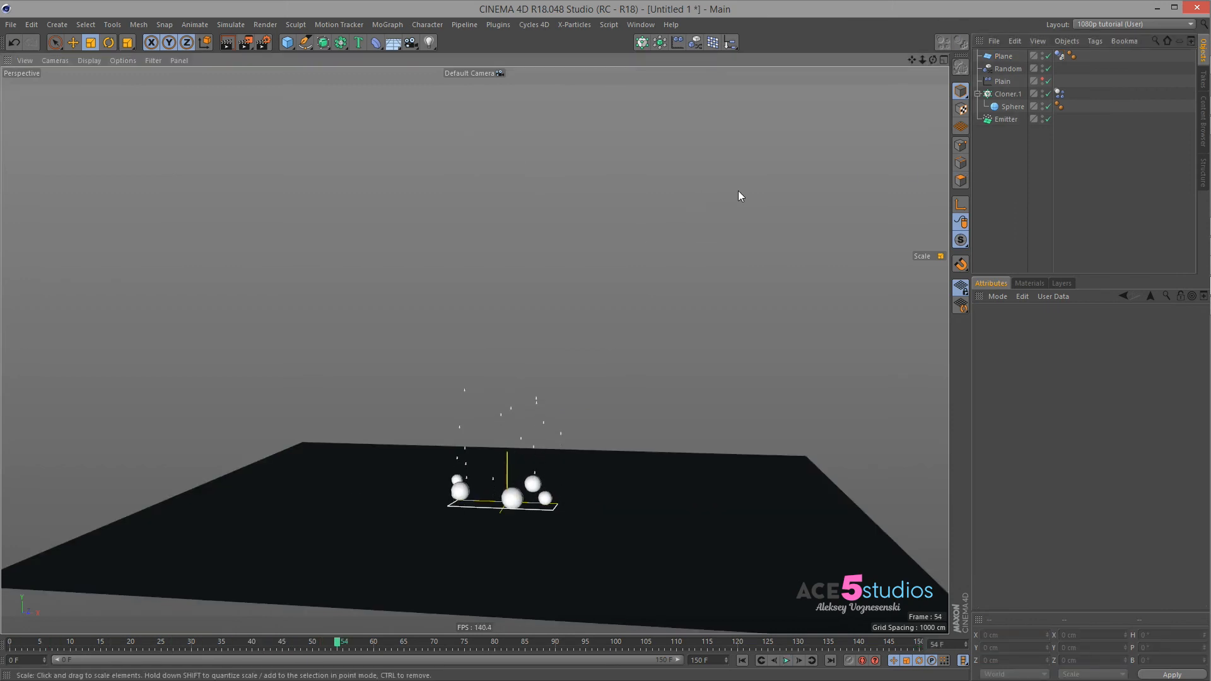
left_click(1002, 56)
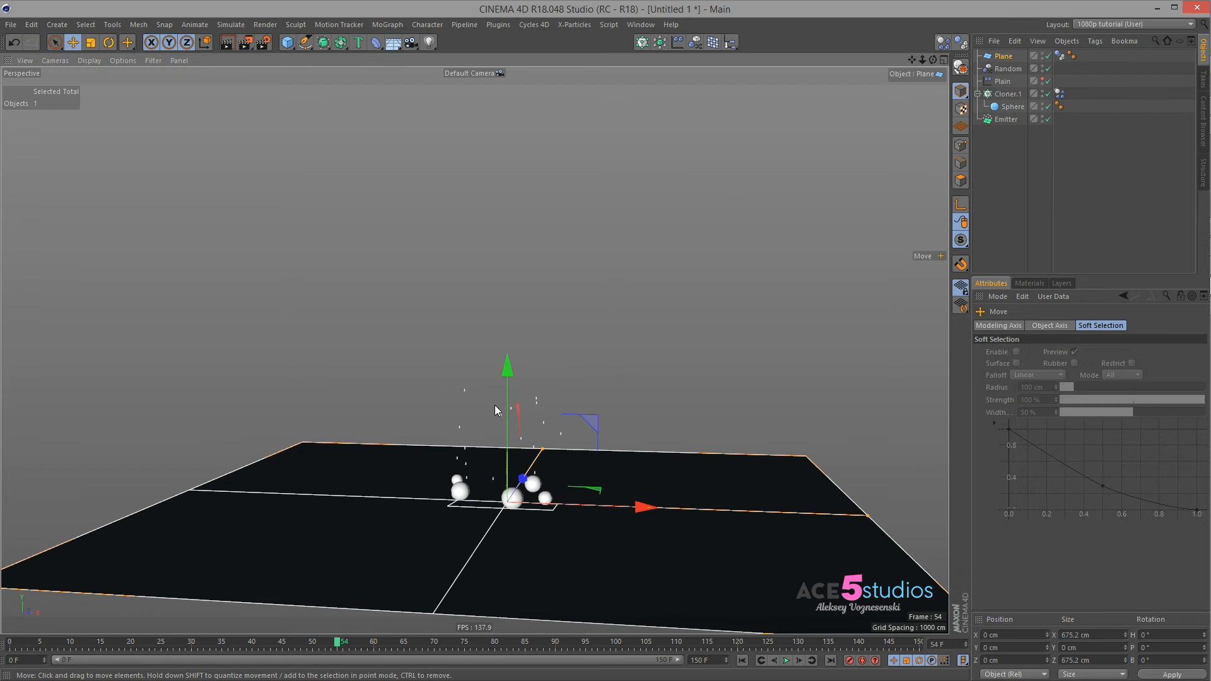
left_click(1006, 120)
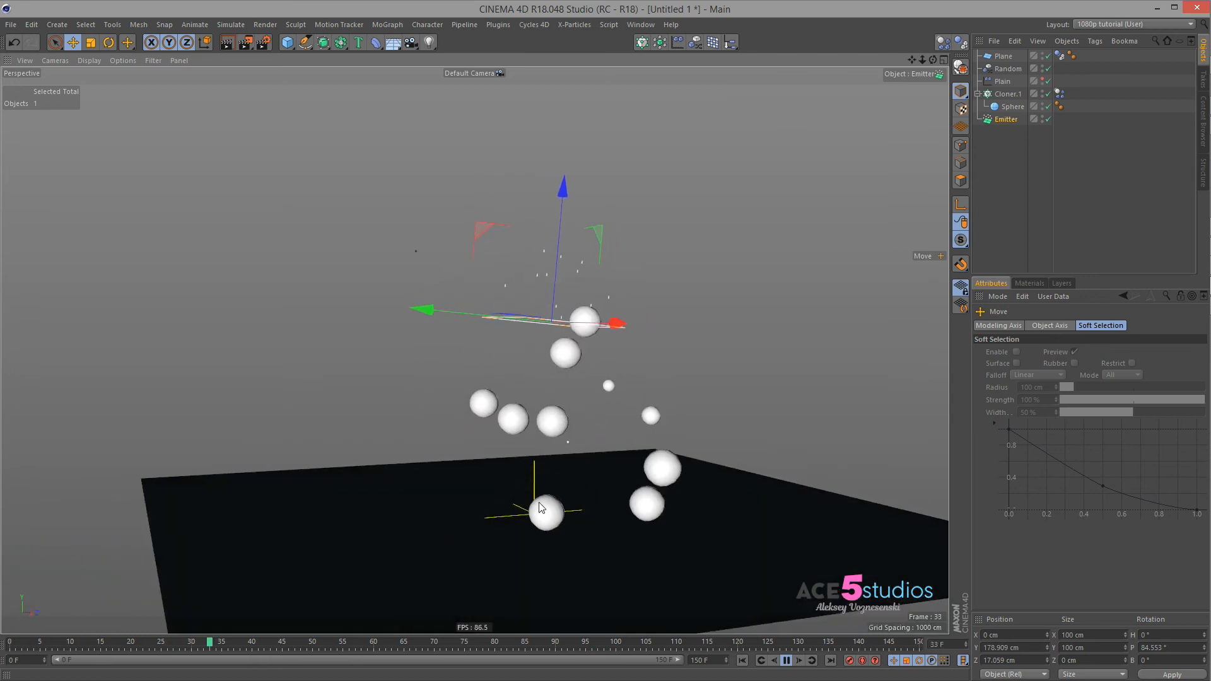
Step: Set the cloner's Rigid Body tag so every clone is its own body, then play the fall
left_click(741, 660)
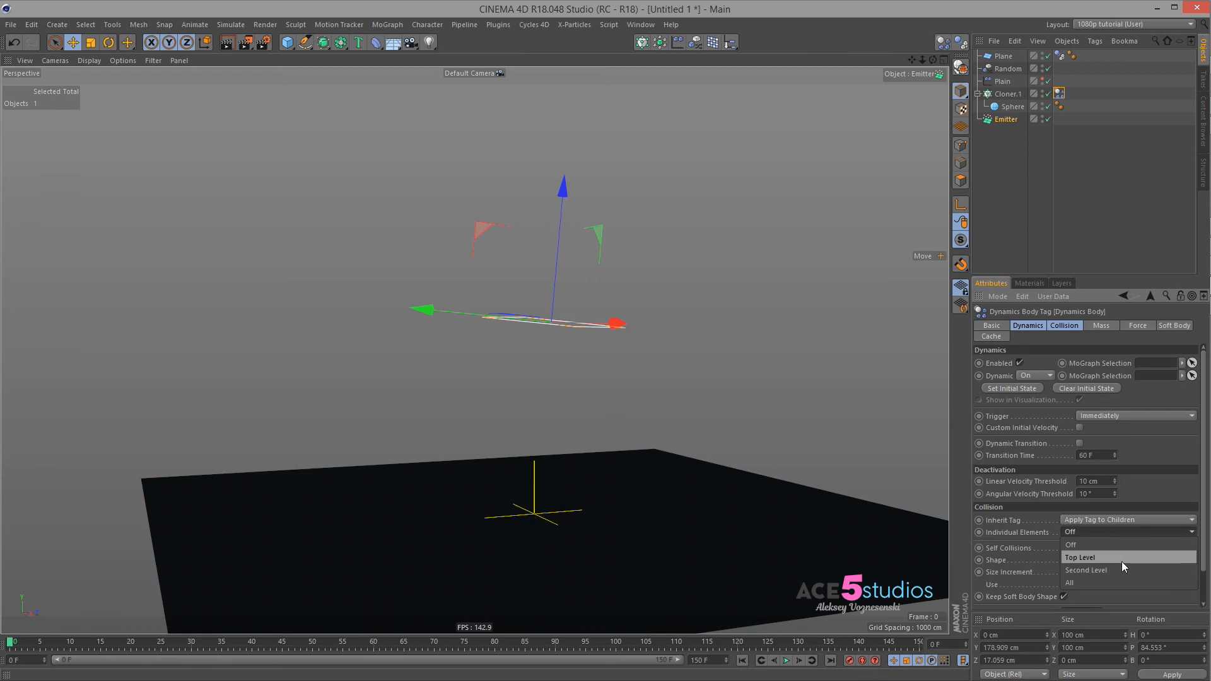
left_click(1073, 583)
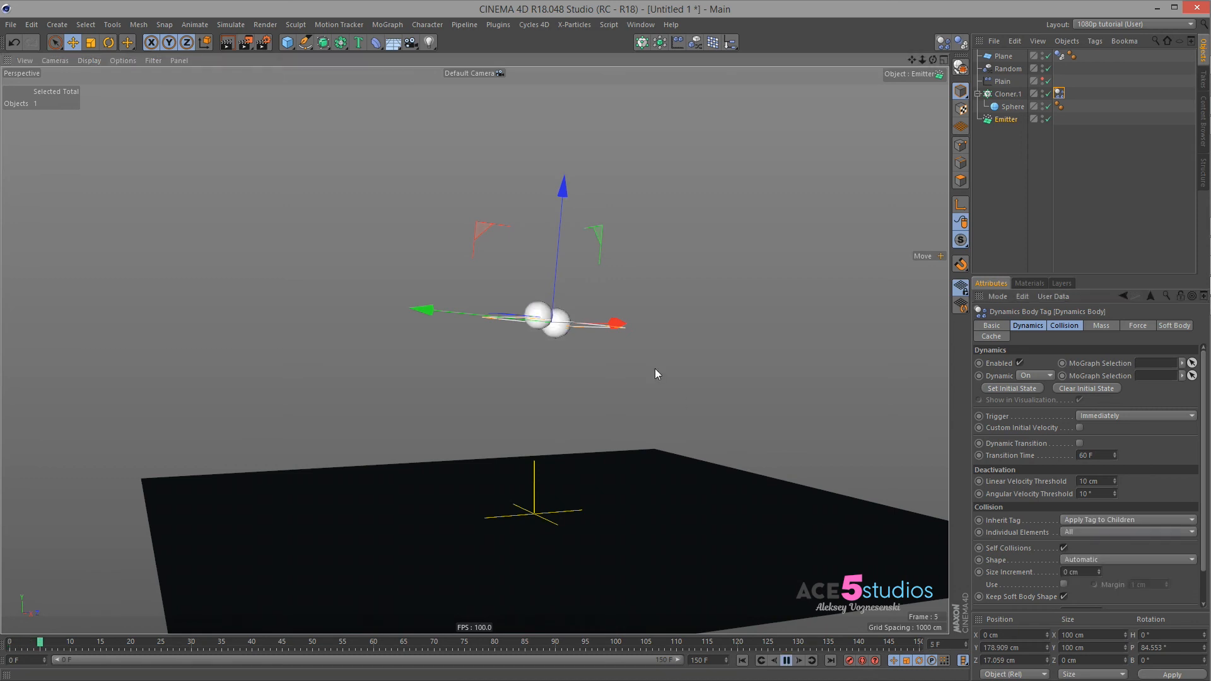
left_click(786, 659)
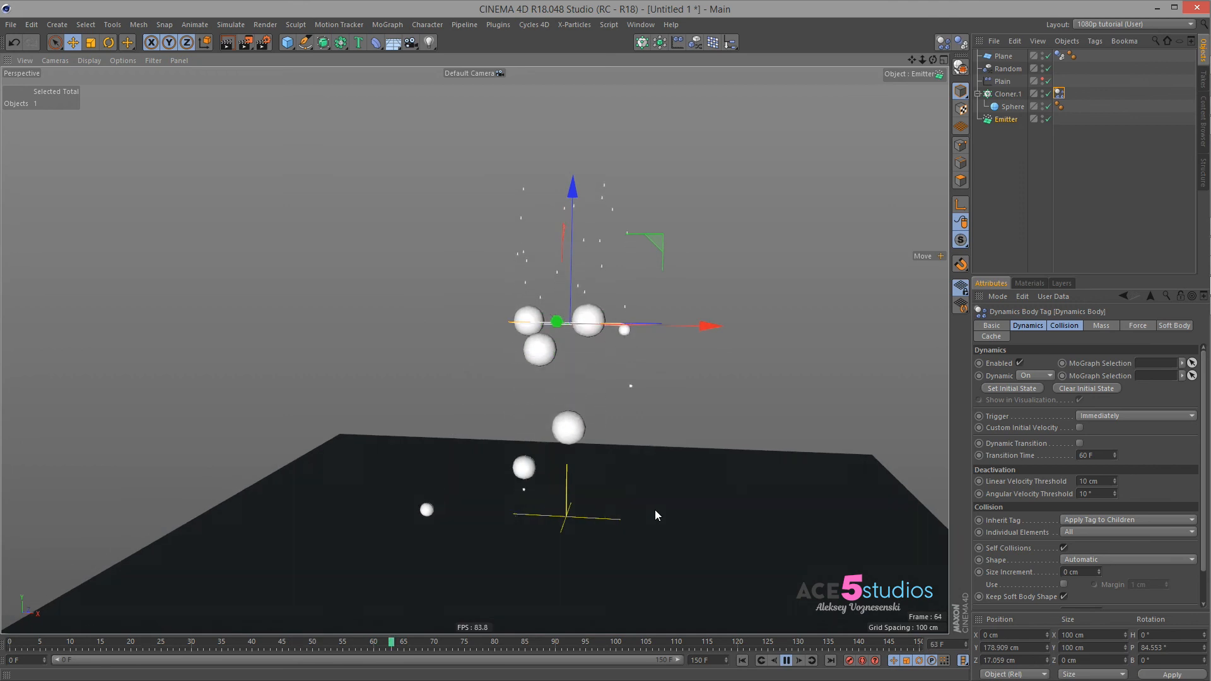
left_click(784, 660)
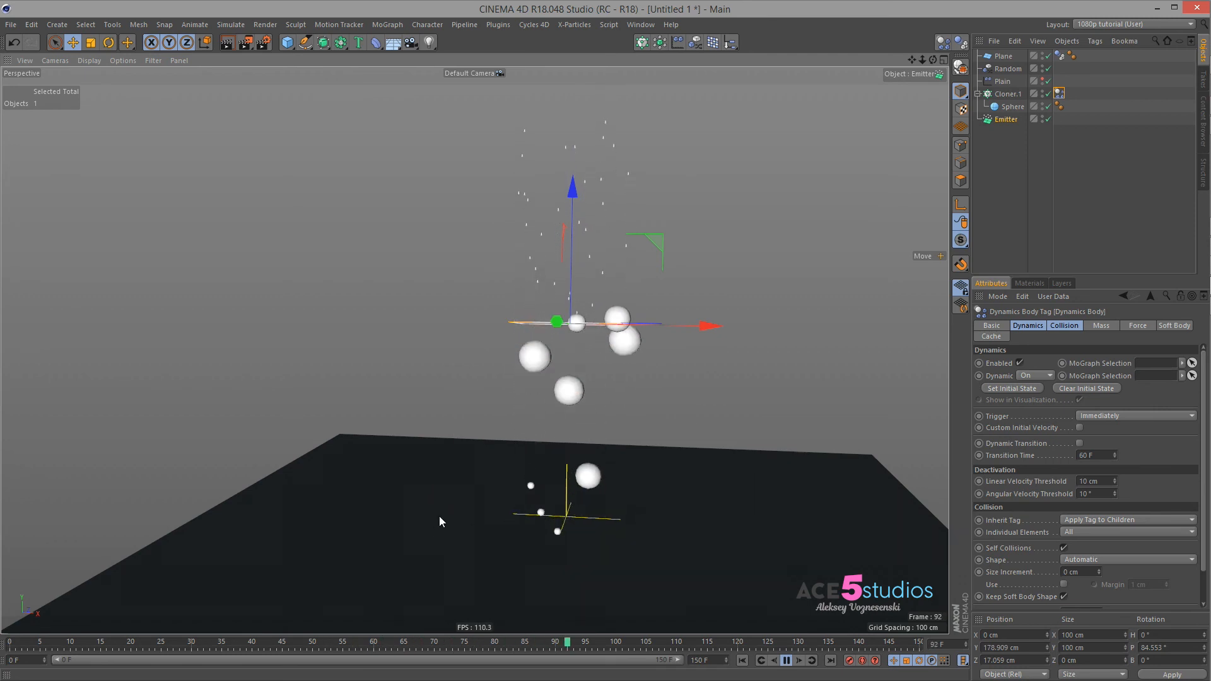
Step: Revisit the Rigid Body tag settings and replay so the spheres pile onto the plane
left_click(741, 660)
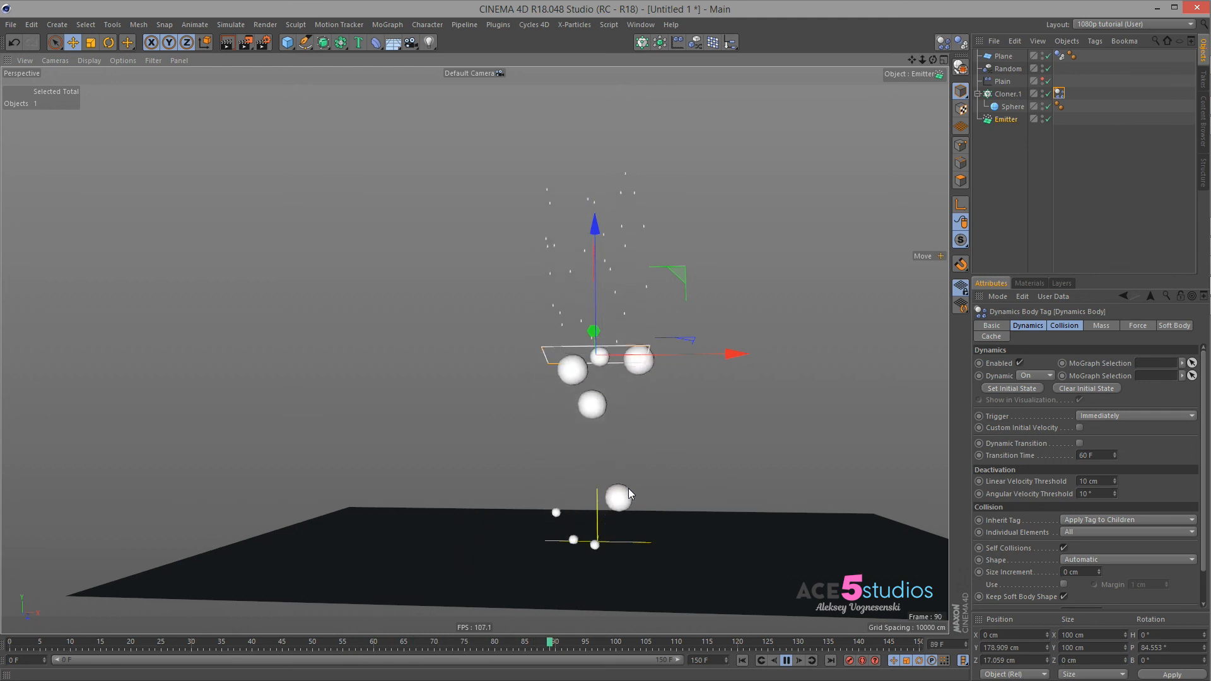
left_click(786, 660)
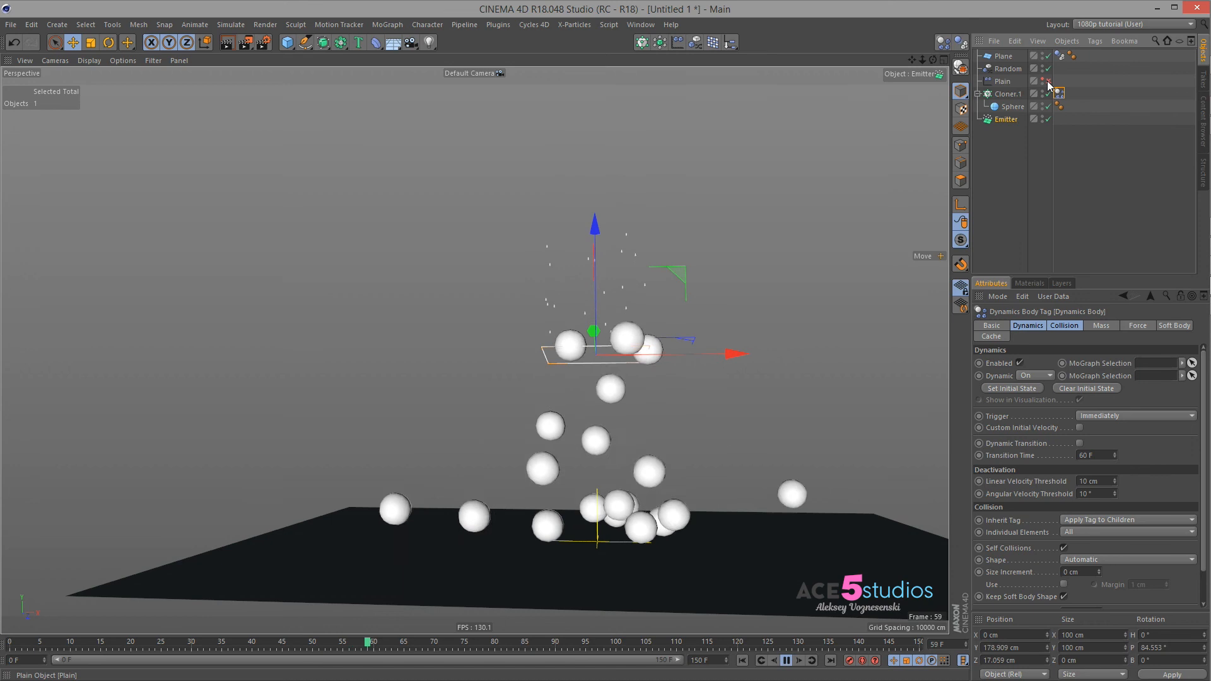
left_click(787, 660)
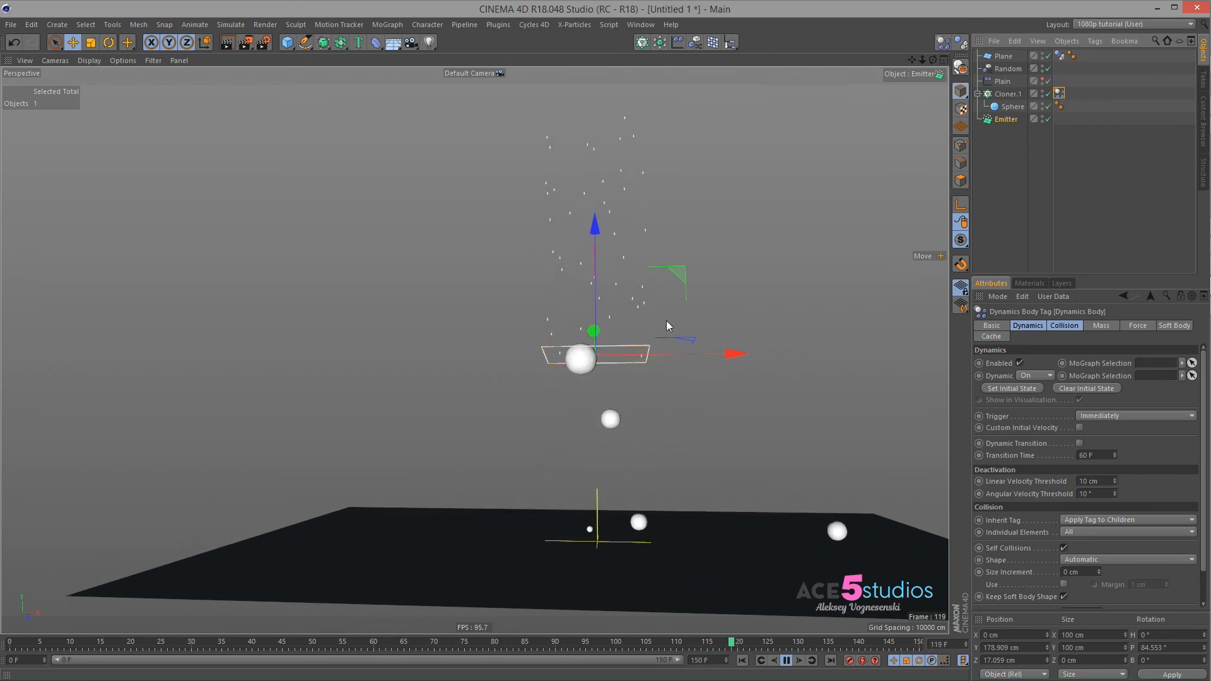